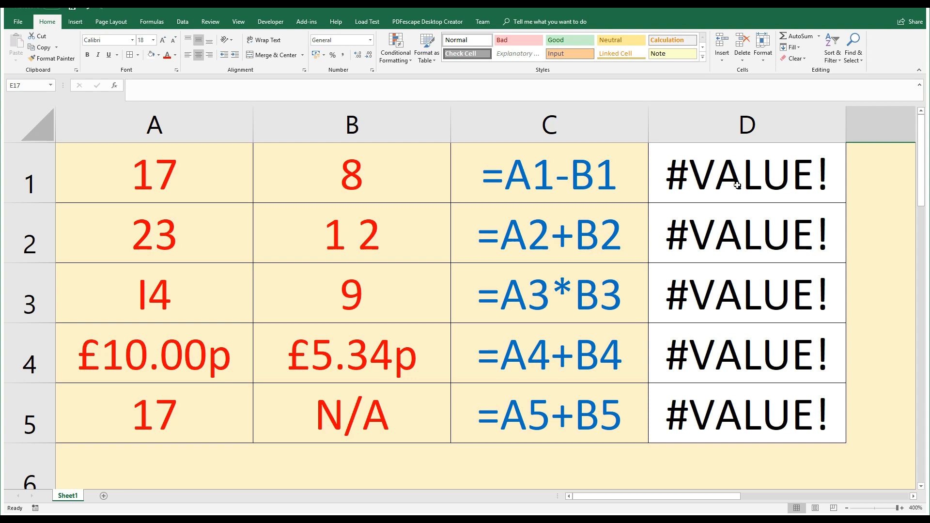
{"action": "mouse_move", "coordinate": [768, 184]}
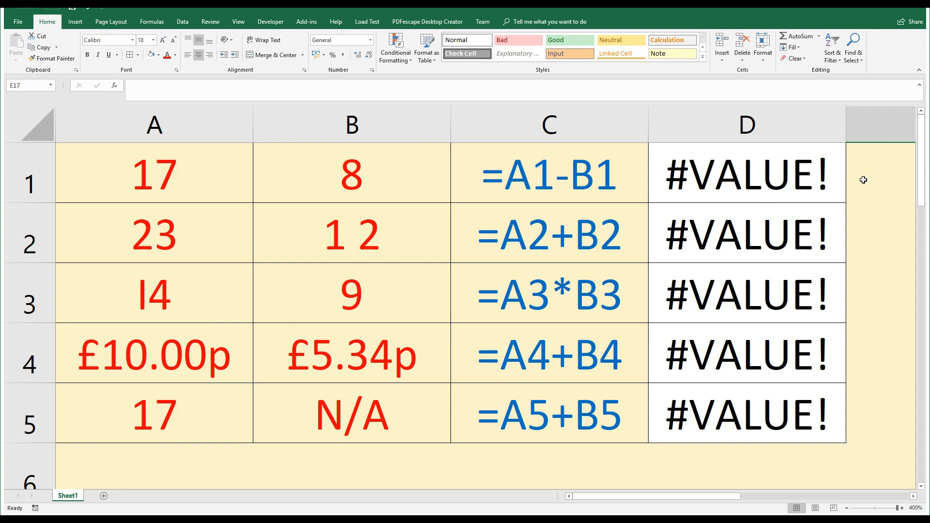
{"action": "mouse_move", "coordinate": [868, 178]}
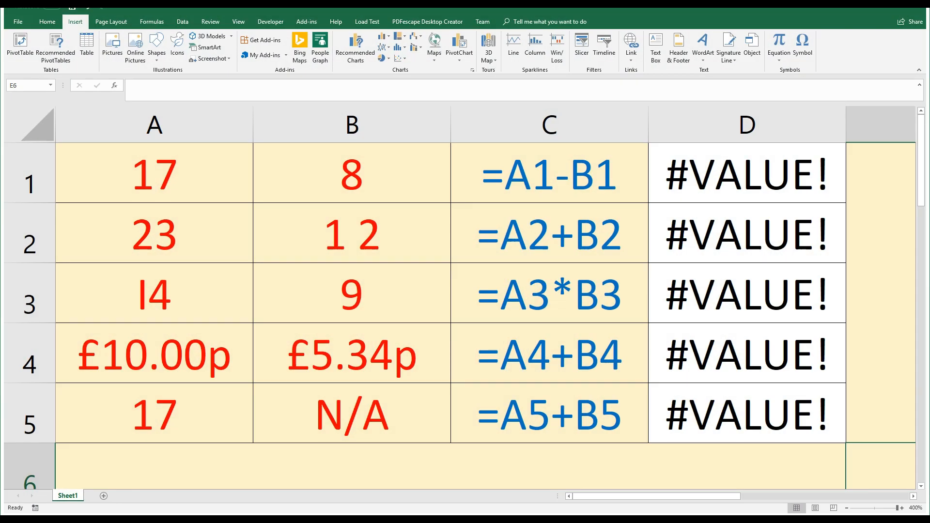
{"action": "mouse_move", "coordinate": [292, 178]}
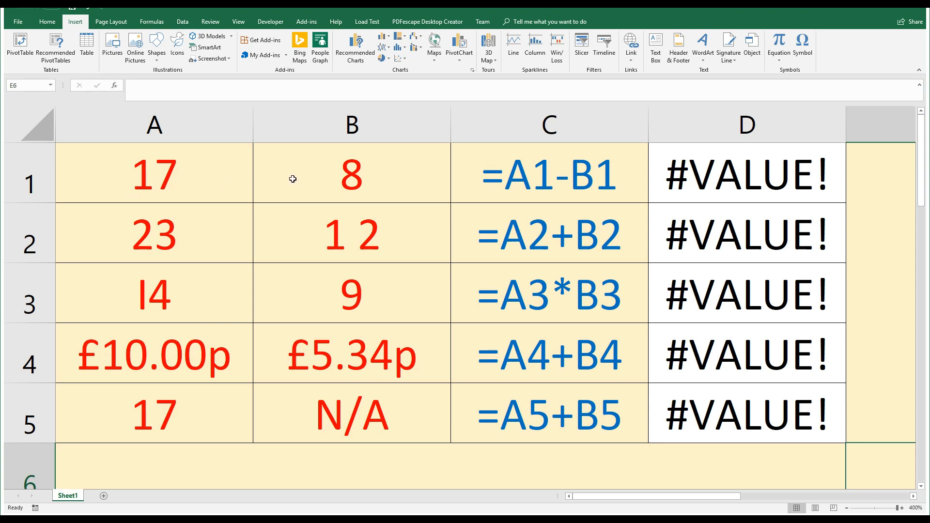
{"action": "mouse_move", "coordinate": [564, 161]}
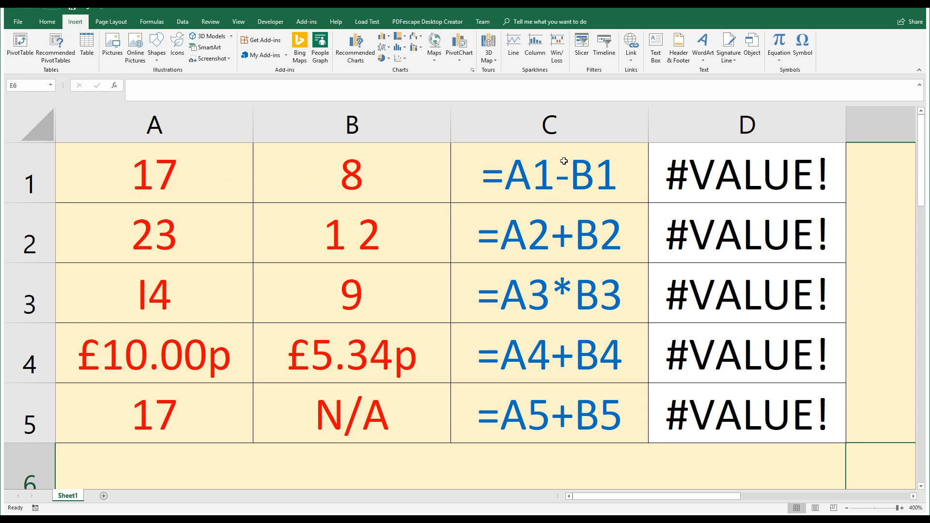
{"action": "mouse_move", "coordinate": [727, 174]}
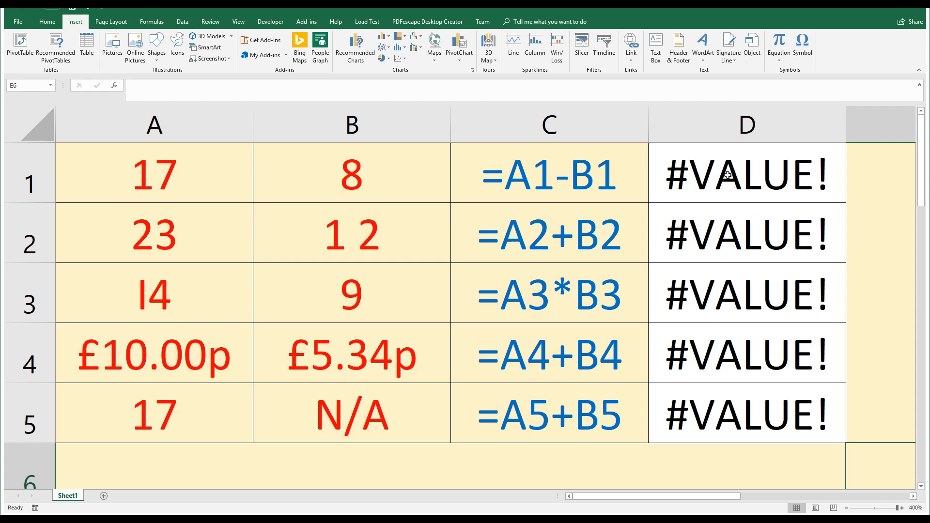
{"action": "mouse_move", "coordinate": [730, 302]}
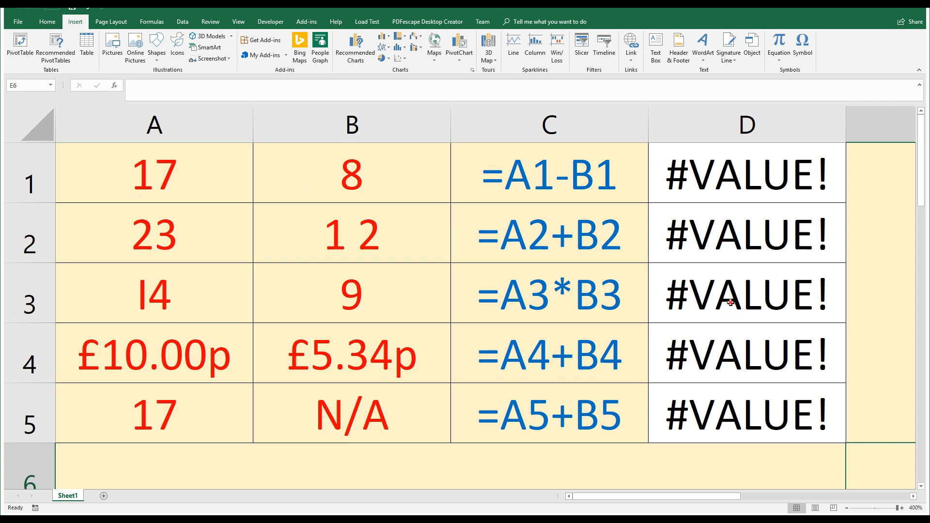
Correct D1's formula to =A1-B1 so it returns 9.00
{"action": "left_click", "coordinate": [746, 294]}
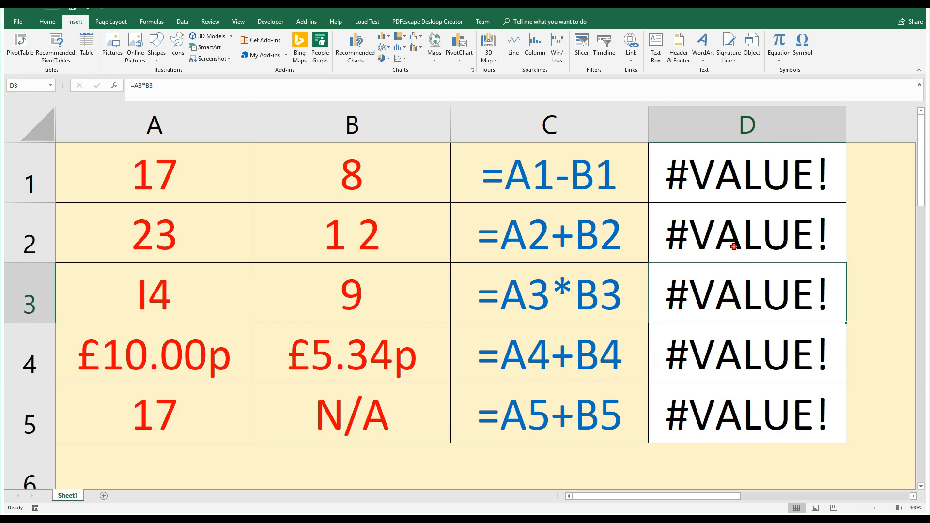
{"action": "left_click", "coordinate": [748, 172]}
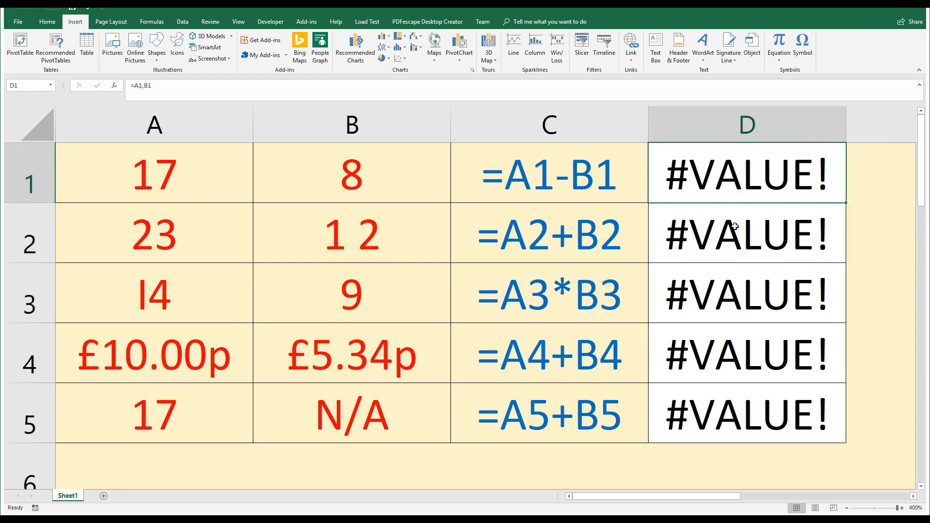
{"action": "mouse_move", "coordinate": [145, 183]}
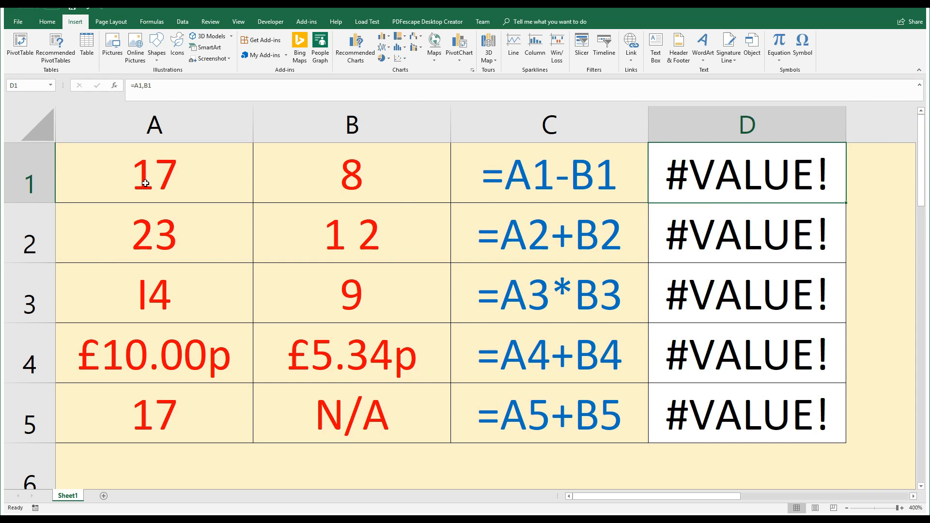
{"action": "mouse_move", "coordinate": [489, 175]}
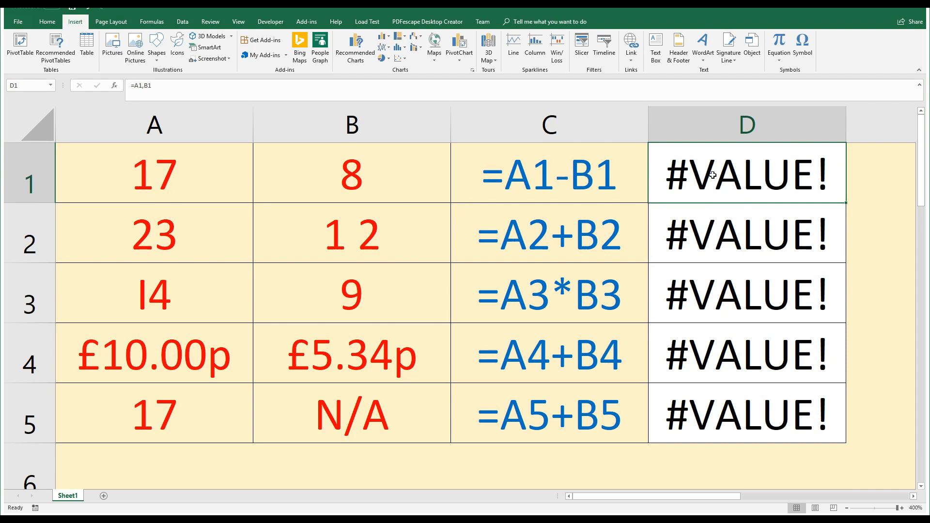
{"action": "mouse_move", "coordinate": [740, 178]}
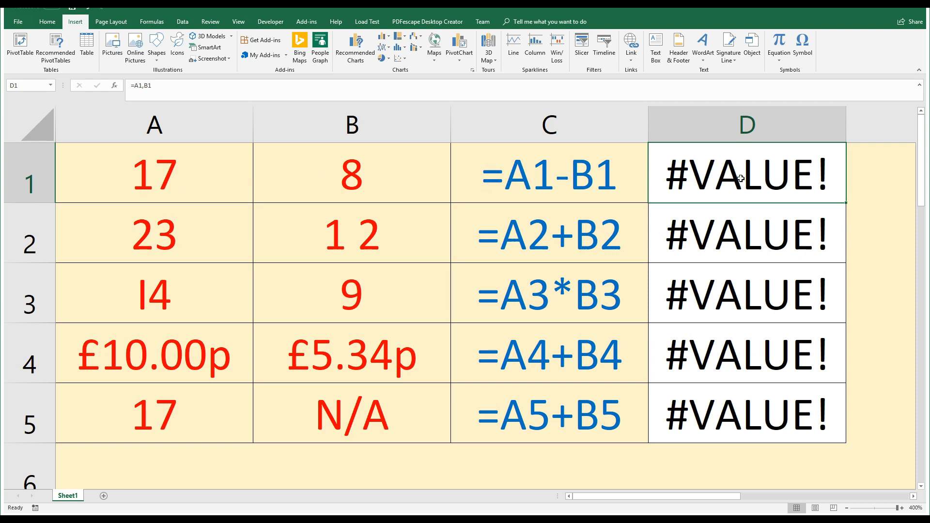
{"action": "double_click", "coordinate": [742, 176]}
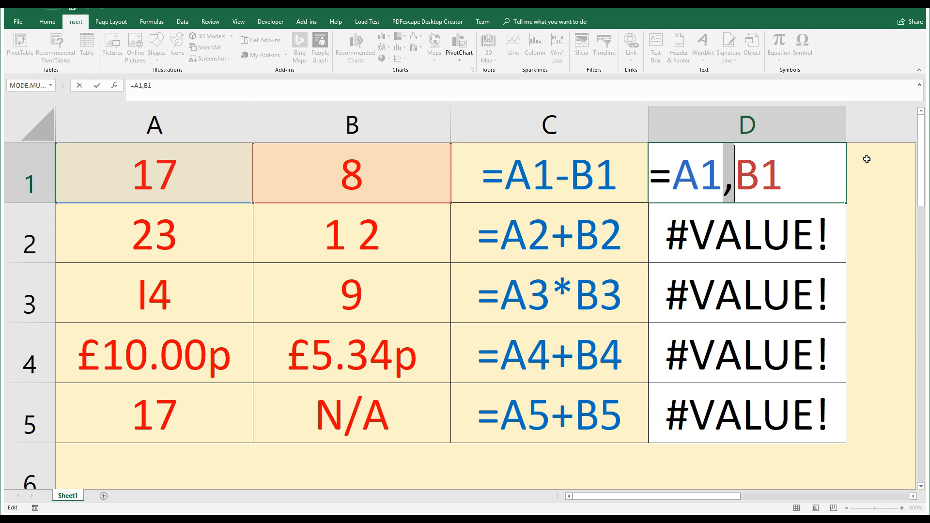
{"action": "type", "text": "-"}
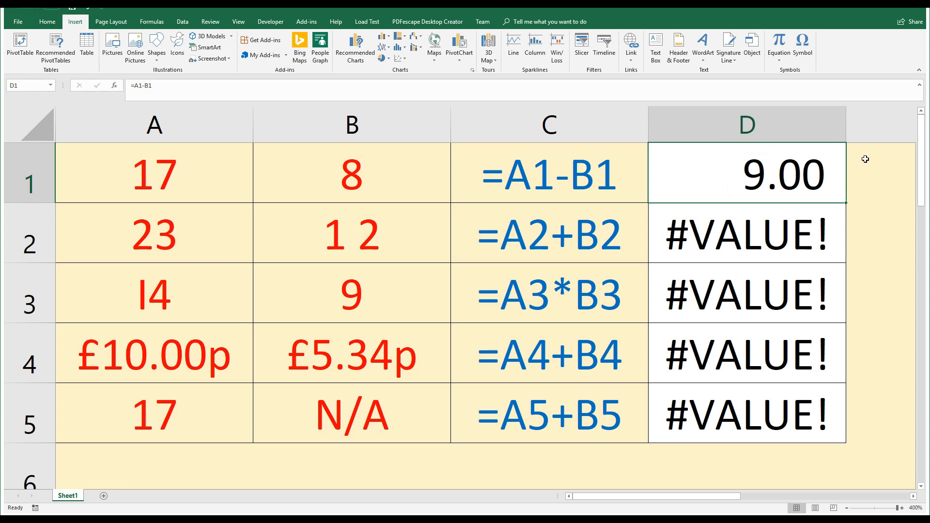
{"action": "mouse_move", "coordinate": [145, 242]}
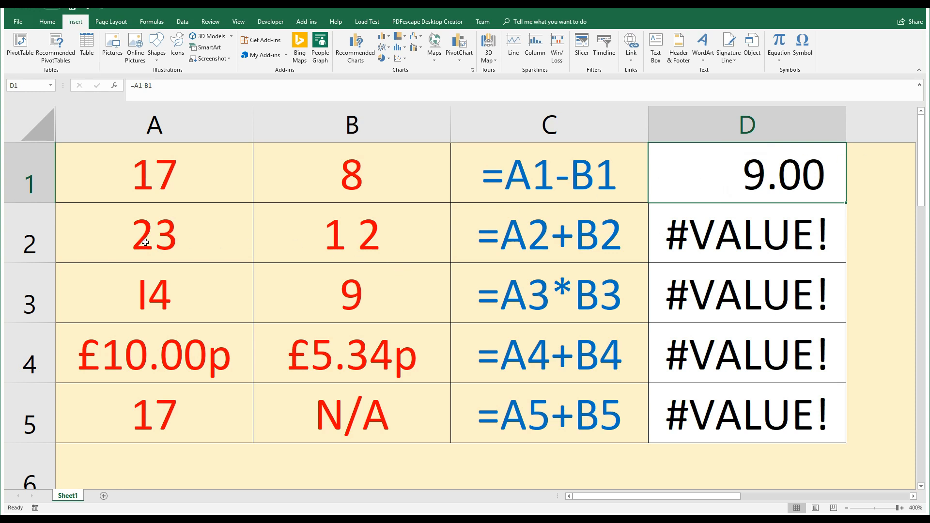
{"action": "mouse_move", "coordinate": [532, 239]}
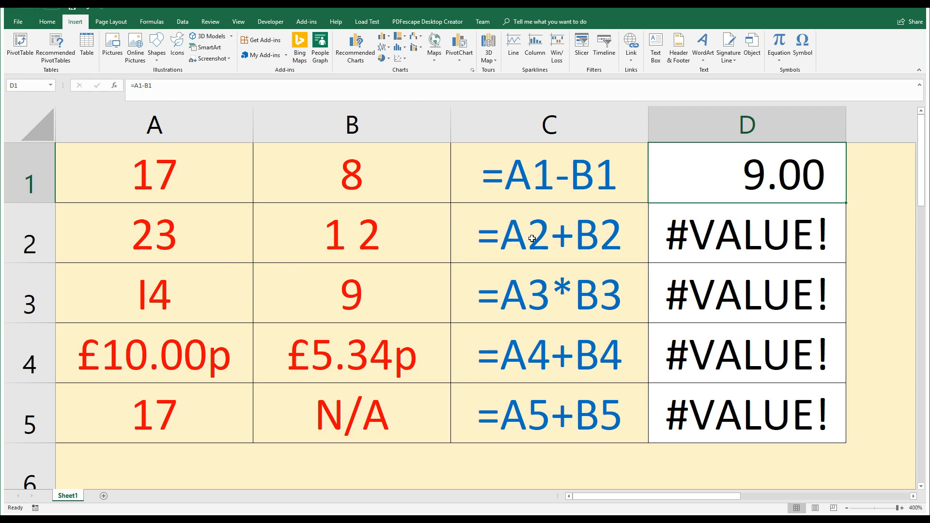
Remove the stray space so B2 reads 12 and D2 returns 35
{"action": "left_click", "coordinate": [549, 233]}
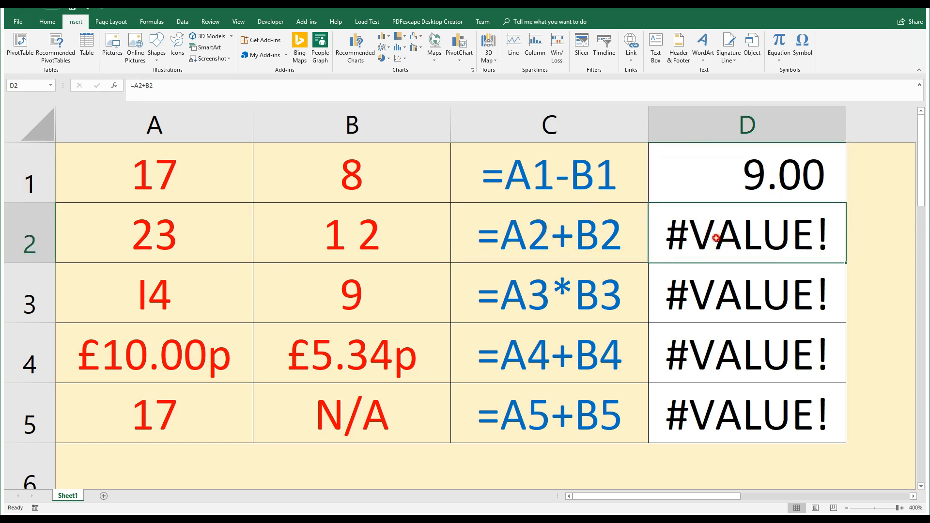
{"action": "double_click", "coordinate": [746, 233]}
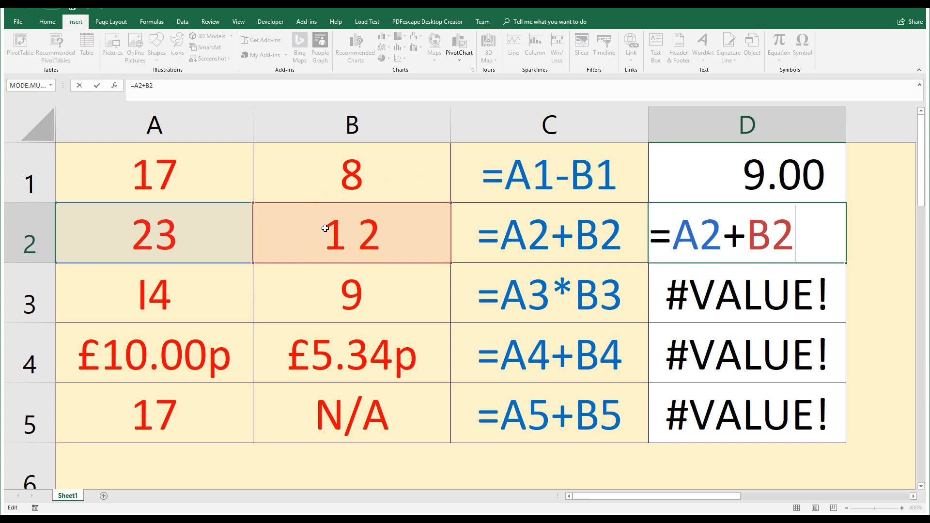
{"action": "mouse_move", "coordinate": [330, 234]}
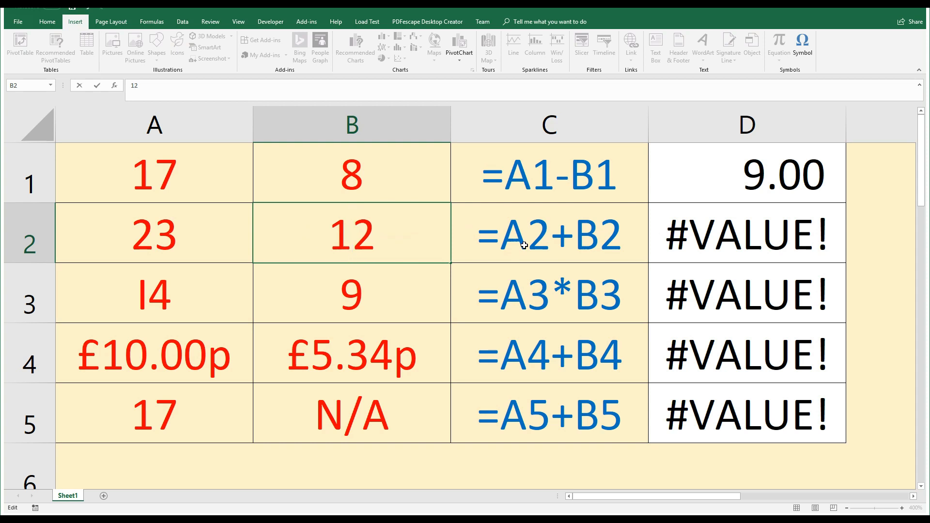
{"action": "left_click", "coordinate": [725, 228]}
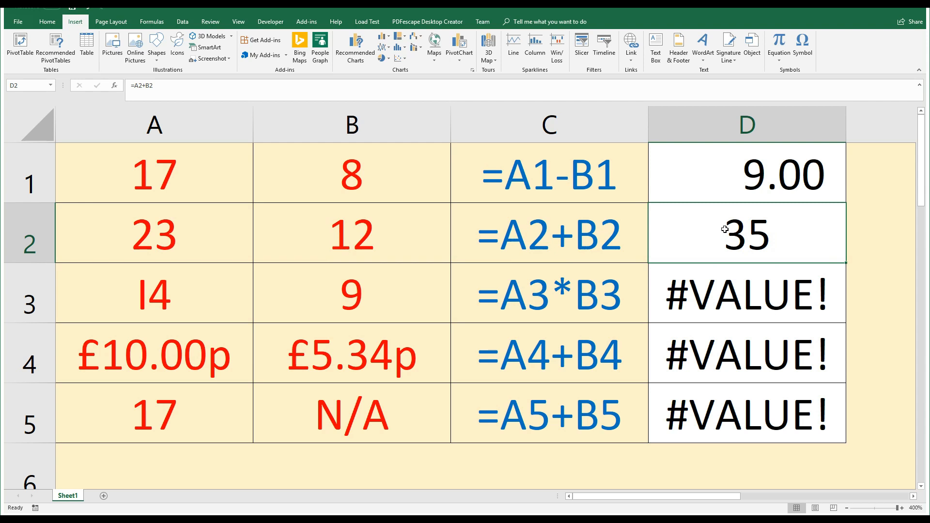
{"action": "mouse_move", "coordinate": [726, 242]}
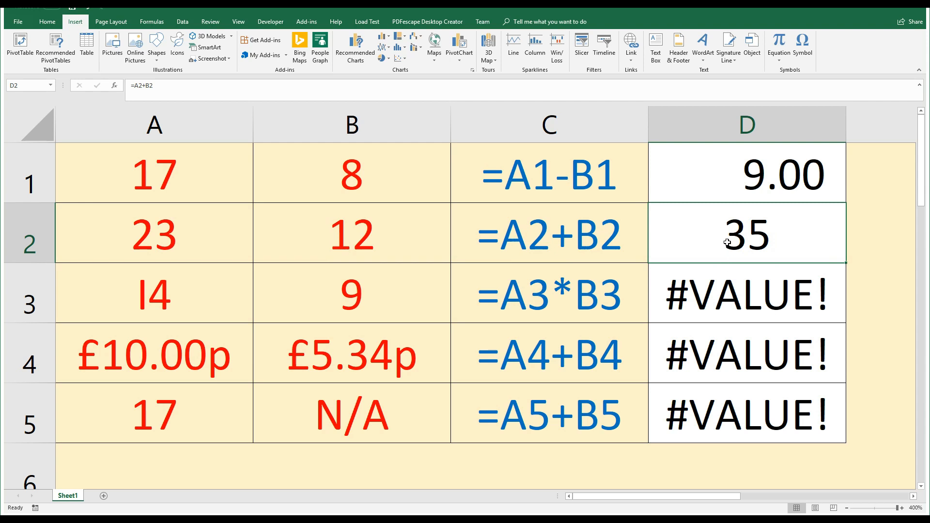
{"action": "mouse_move", "coordinate": [159, 228]}
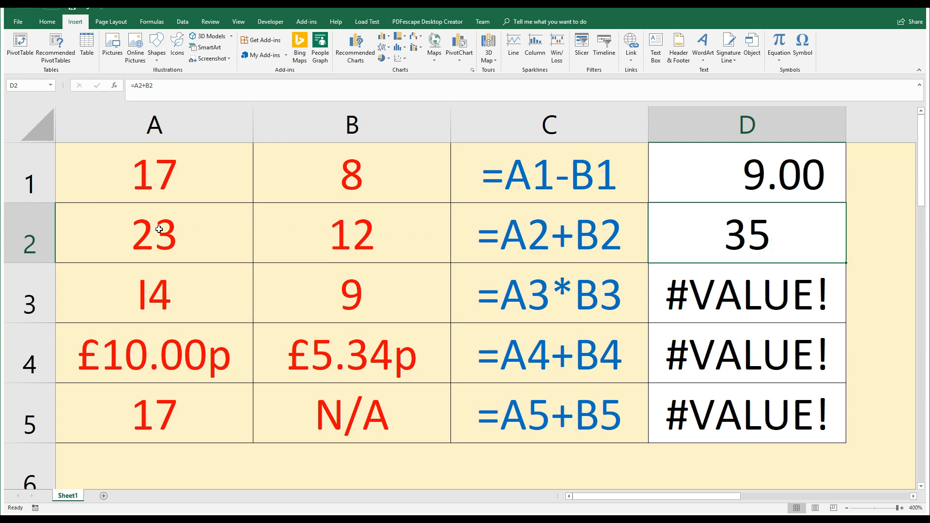
{"action": "mouse_move", "coordinate": [336, 228]}
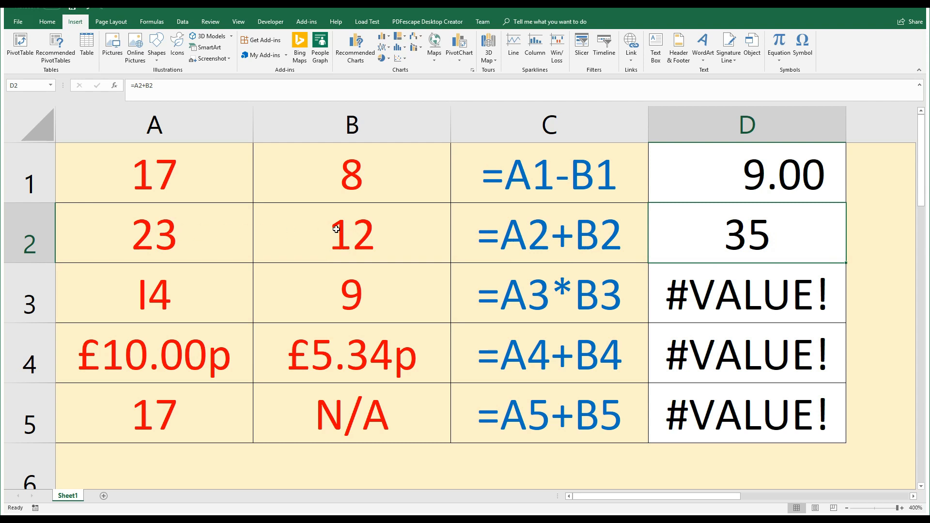
{"action": "mouse_move", "coordinate": [345, 225]}
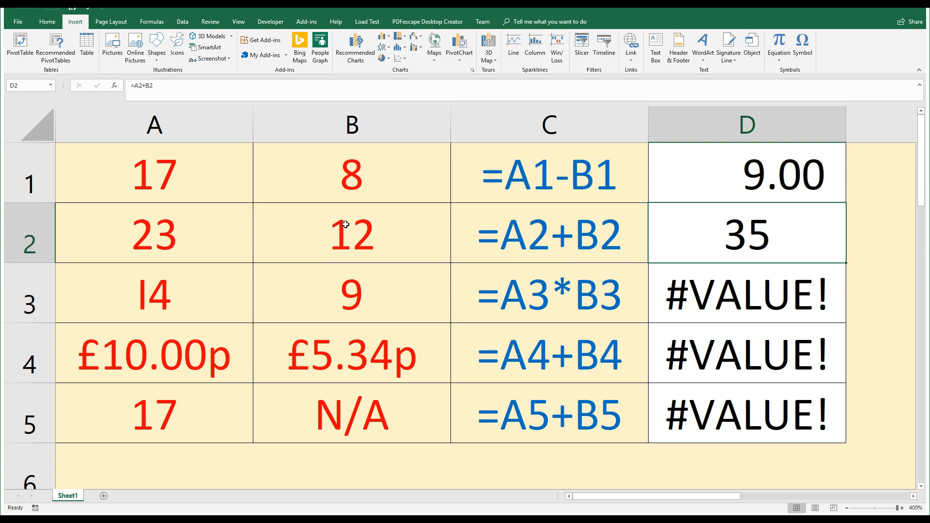
Review the D3 formula against C3 to find the faulty input
{"action": "left_click", "coordinate": [729, 293]}
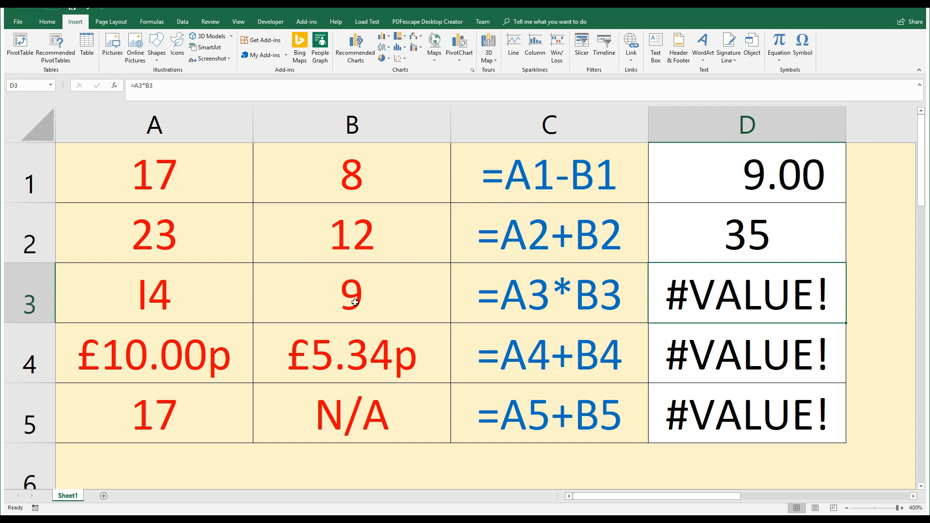
{"action": "left_click", "coordinate": [556, 296]}
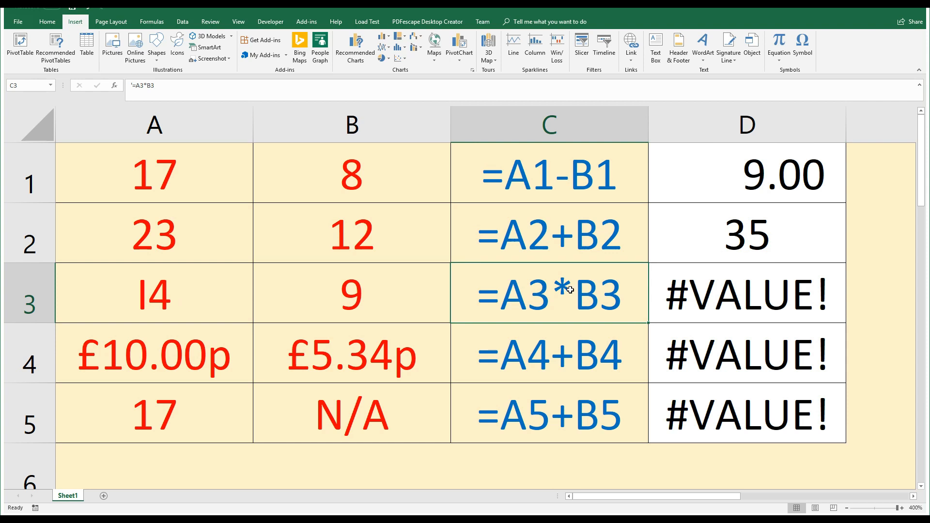
{"action": "double_click", "coordinate": [746, 293]}
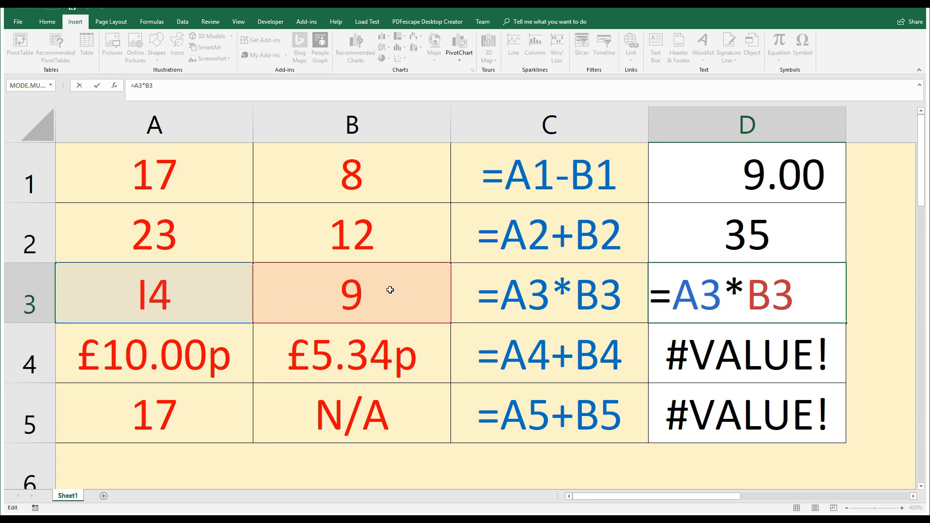
{"action": "mouse_move", "coordinate": [403, 285]}
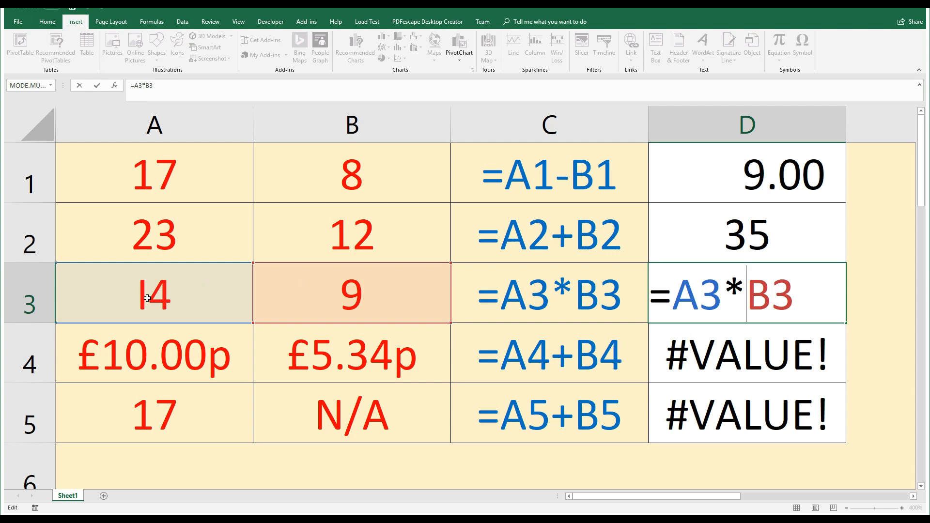
{"action": "key", "text": "Enter"}
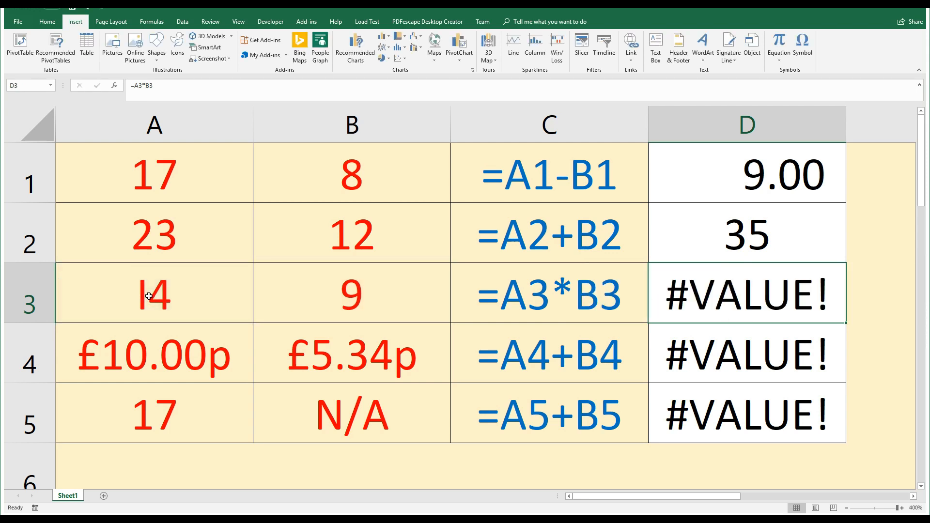
Replace the capital I in A3 with 1 so it reads 14 and D3 shows 126
{"action": "double_click", "coordinate": [150, 297]}
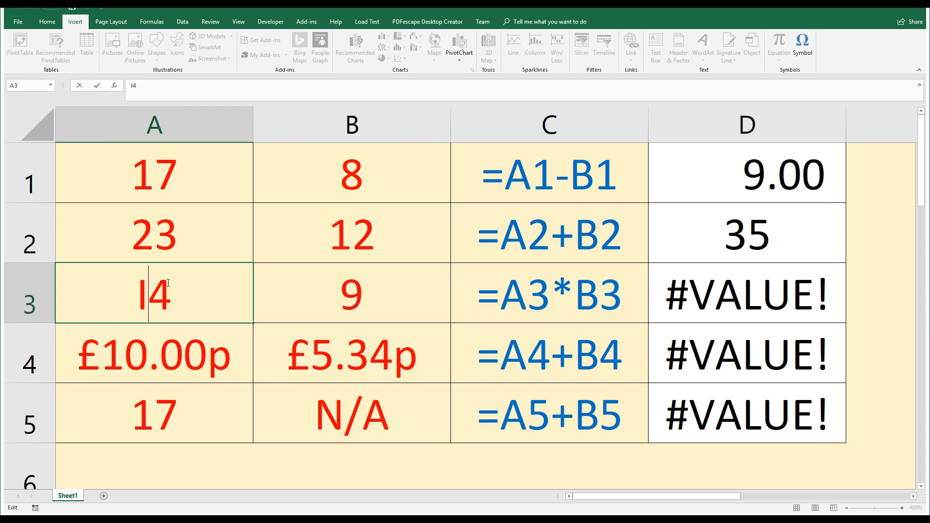
{"action": "type", "text": "1"}
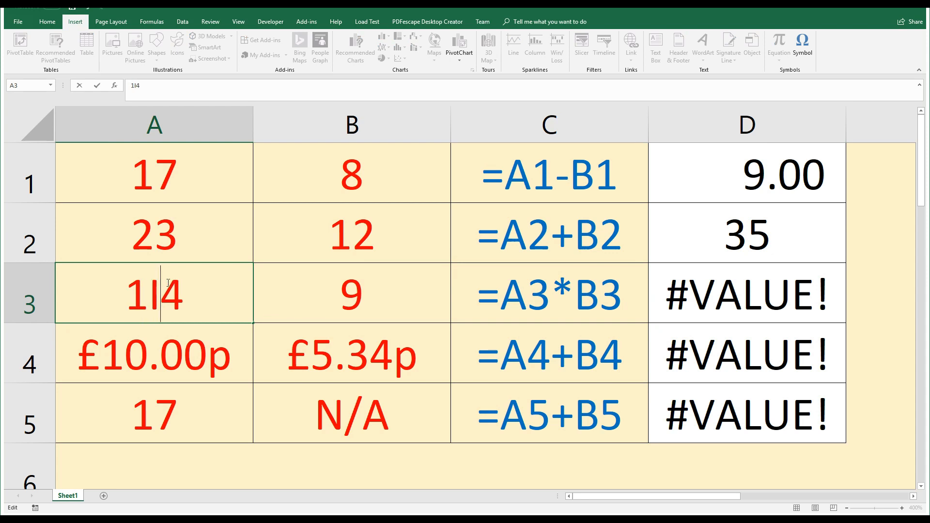
{"action": "key", "text": "Backspace"}
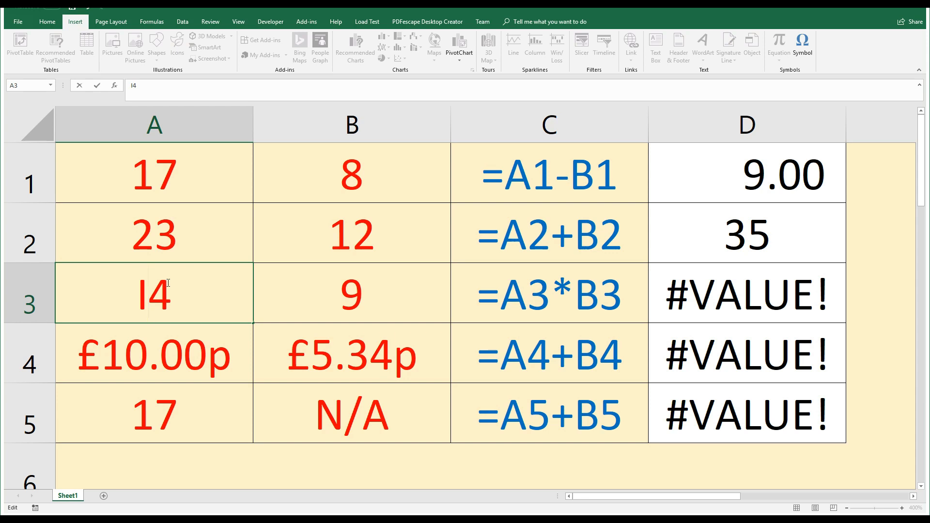
{"action": "type", "text": "1"}
{"action": "key", "text": "Enter"}
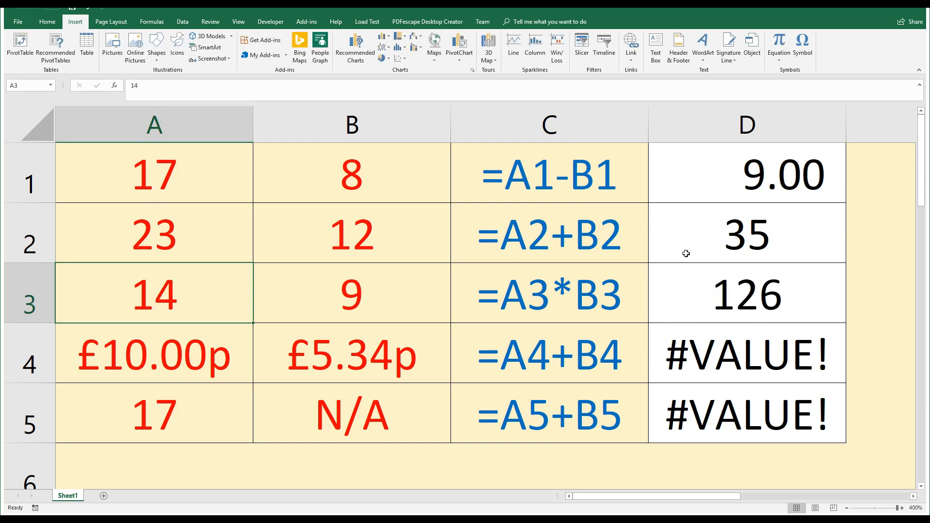
{"action": "left_click", "coordinate": [747, 295]}
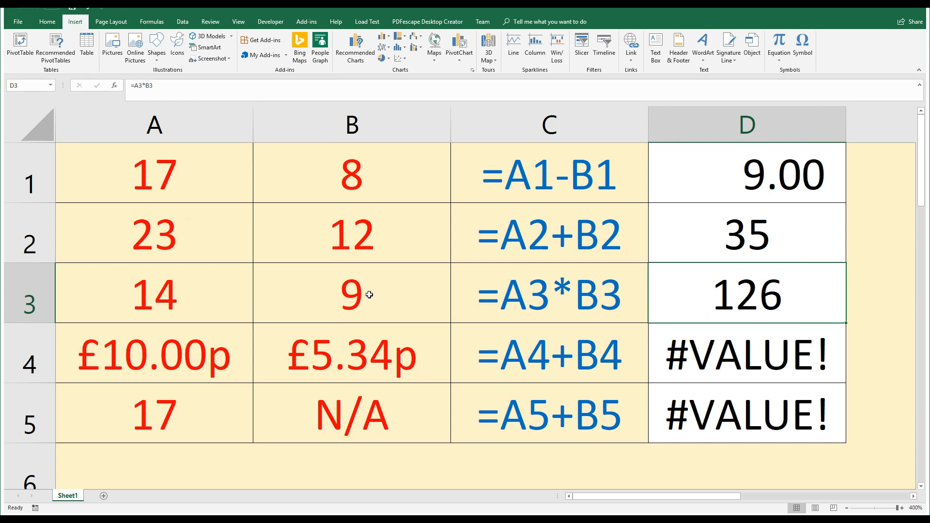
Correct B3 from the mistyped 9O to the number 90, giving 1260 in D3
{"action": "left_click", "coordinate": [362, 294]}
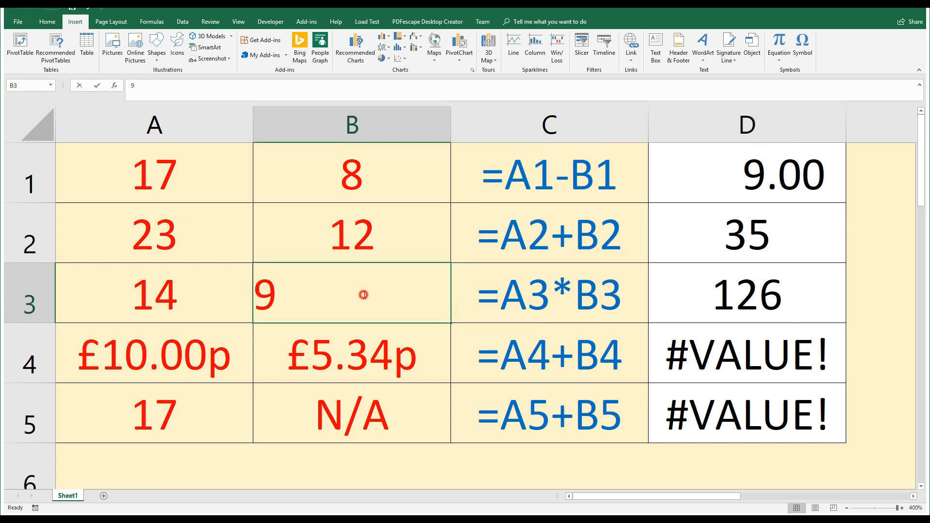
{"action": "type", "text": "0"}
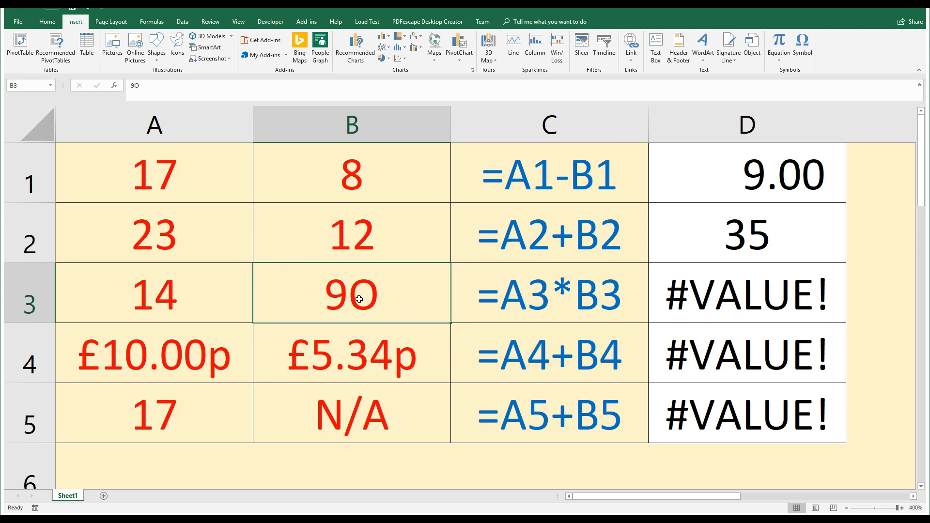
{"action": "mouse_move", "coordinate": [360, 306]}
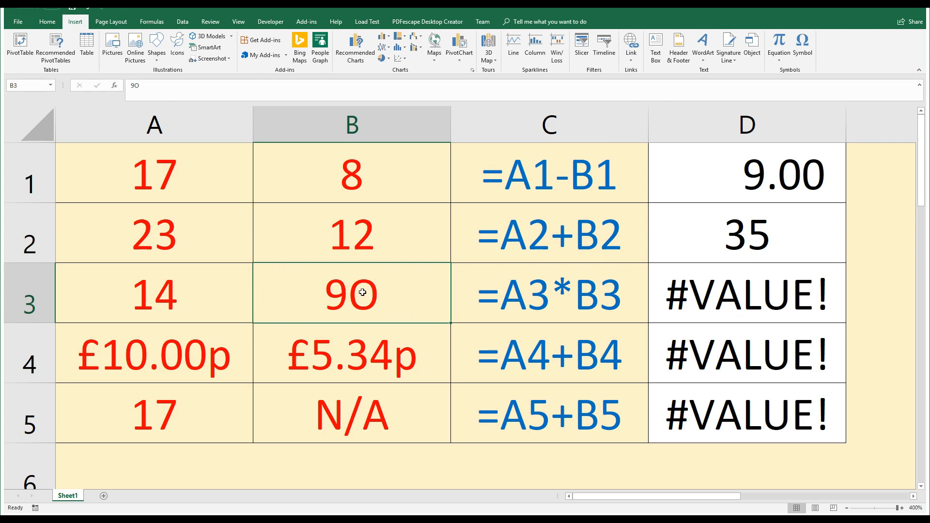
{"action": "double_click", "coordinate": [349, 295]}
{"action": "type", "text": "0"}
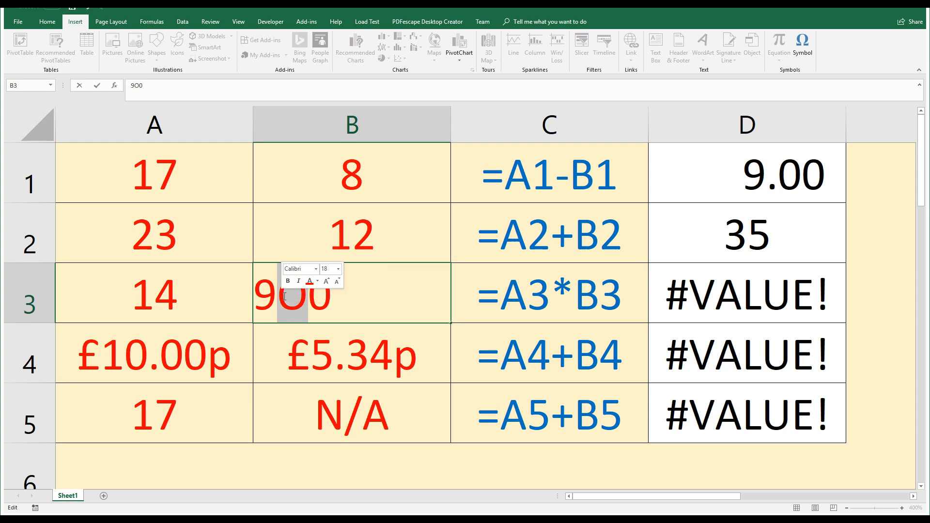
{"action": "key", "text": "Backspace"}
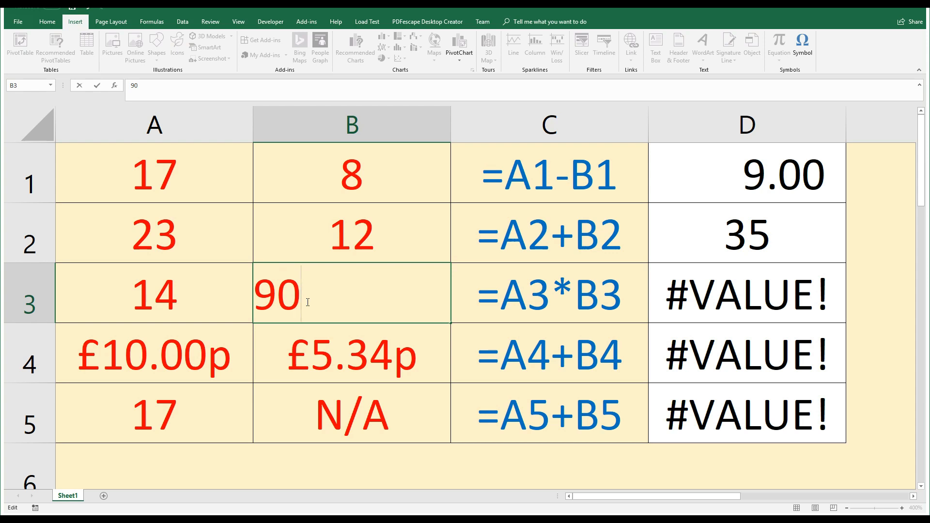
{"action": "key", "text": "Enter"}
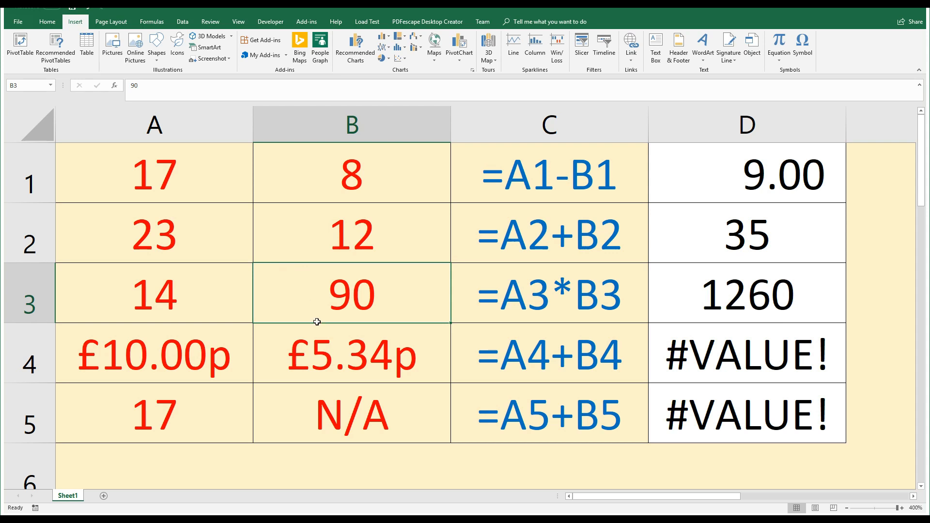
{"action": "left_click", "coordinate": [725, 363]}
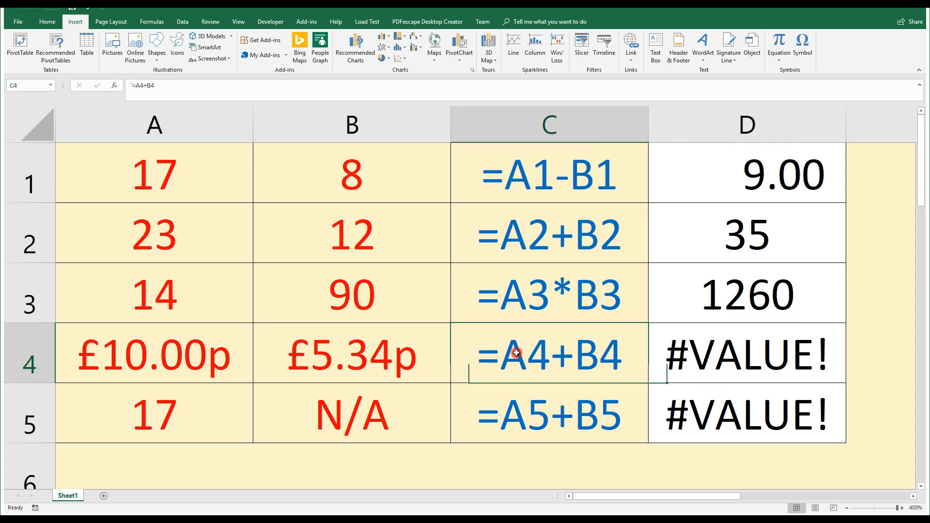
{"action": "left_click", "coordinate": [746, 353]}
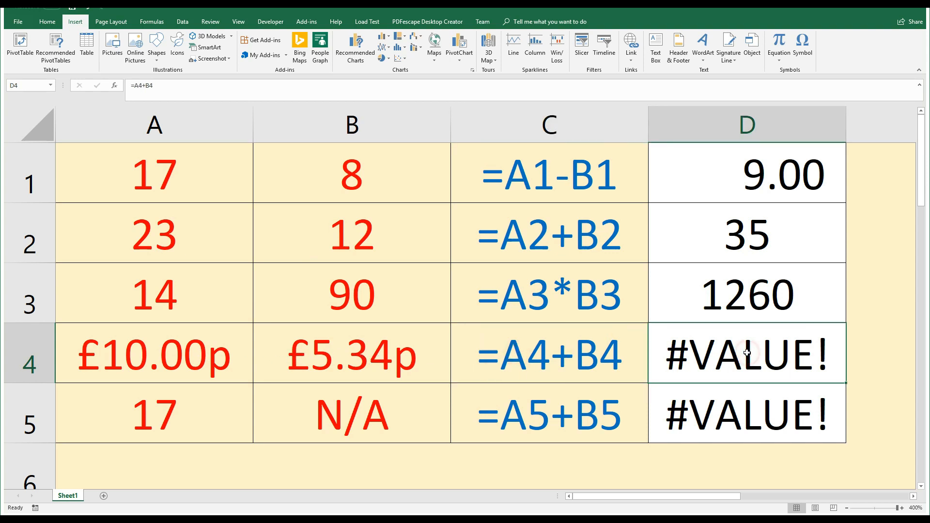
{"action": "double_click", "coordinate": [746, 353]}
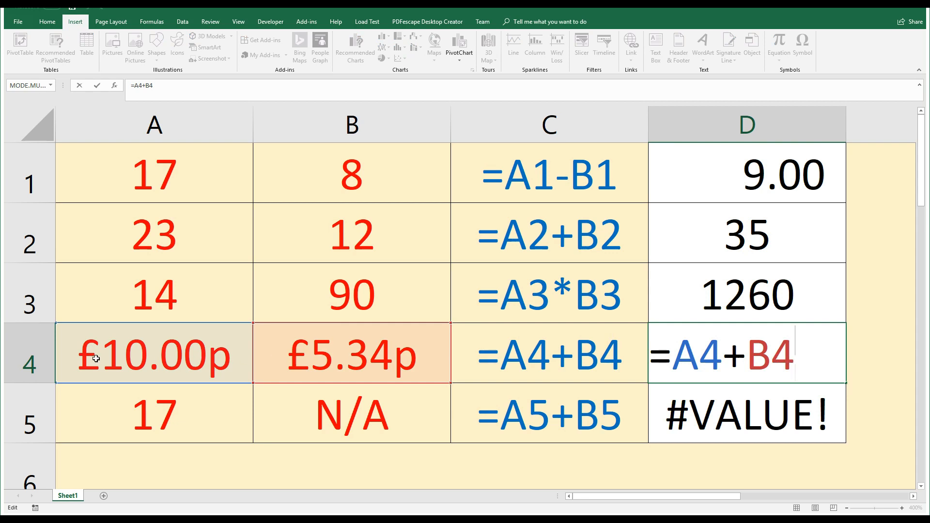
{"action": "mouse_move", "coordinate": [114, 350]}
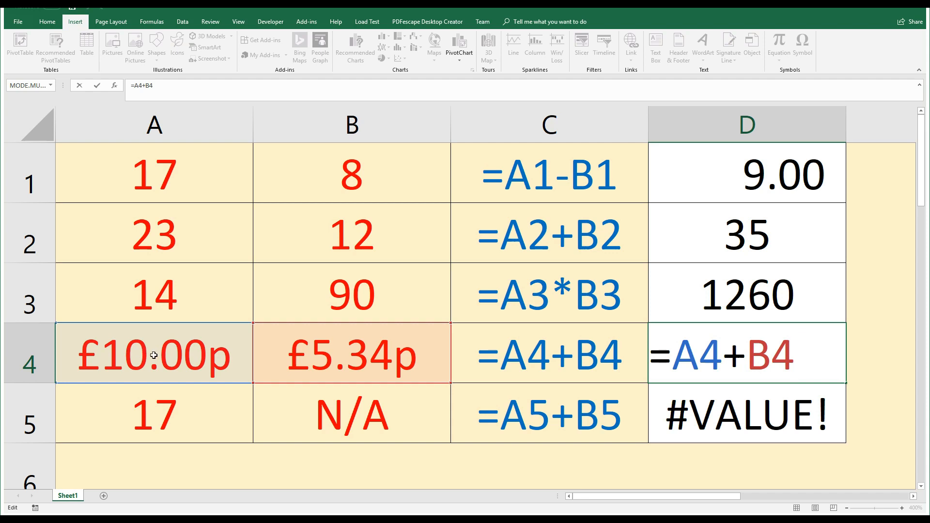
{"action": "mouse_move", "coordinate": [348, 357]}
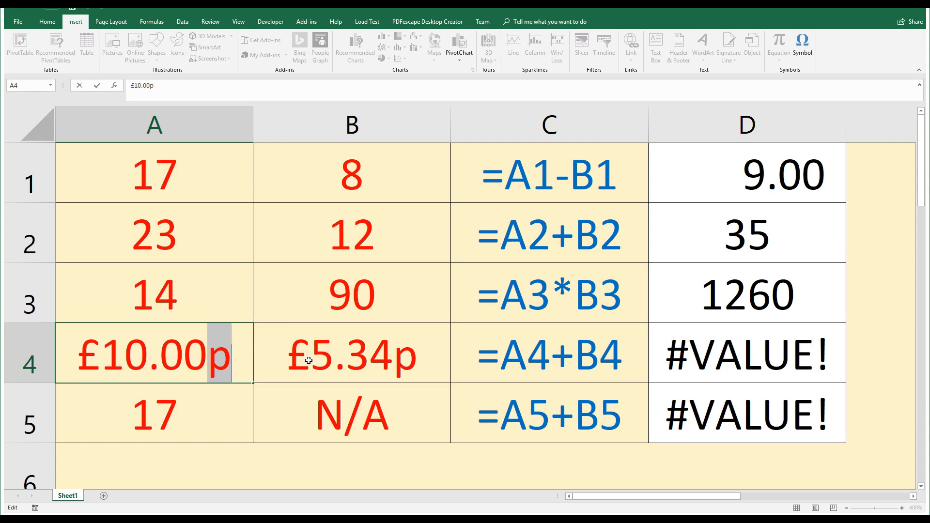
{"action": "left_click", "coordinate": [355, 362]}
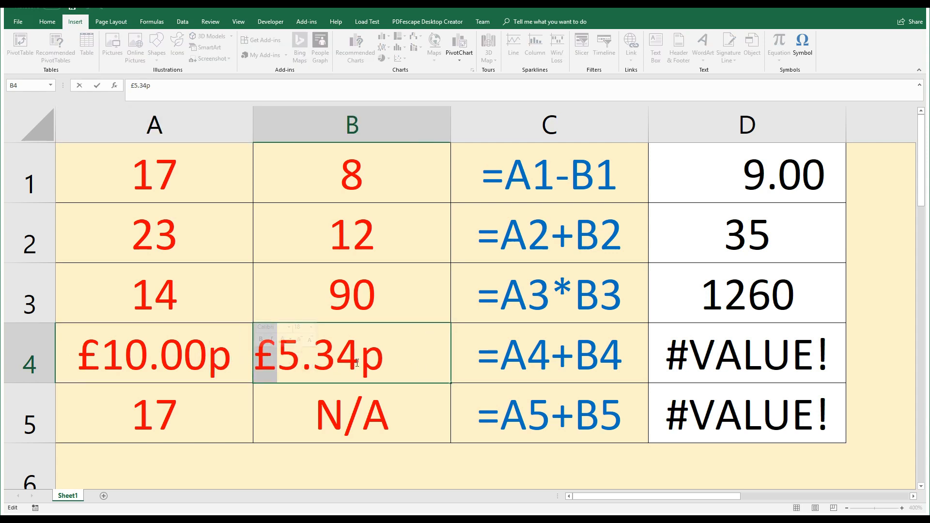
{"action": "left_click", "coordinate": [154, 353]}
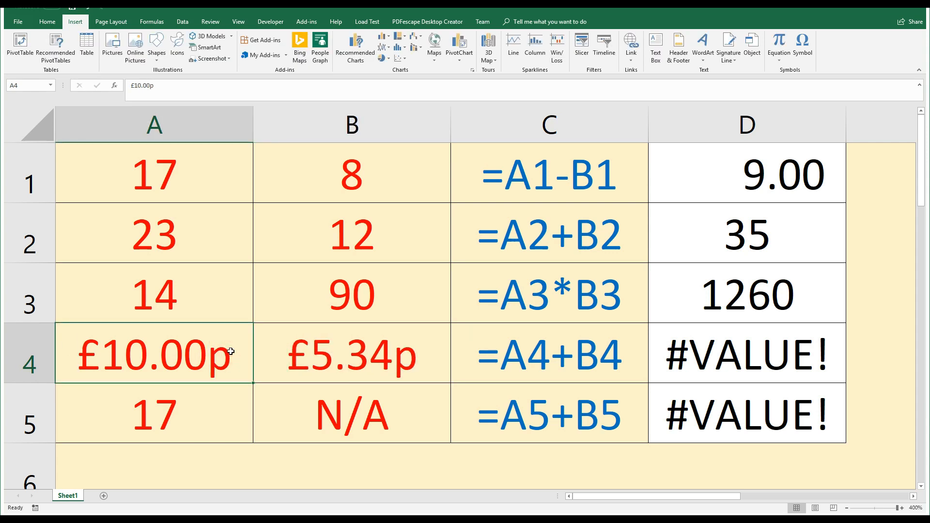
{"action": "left_click", "coordinate": [46, 21]}
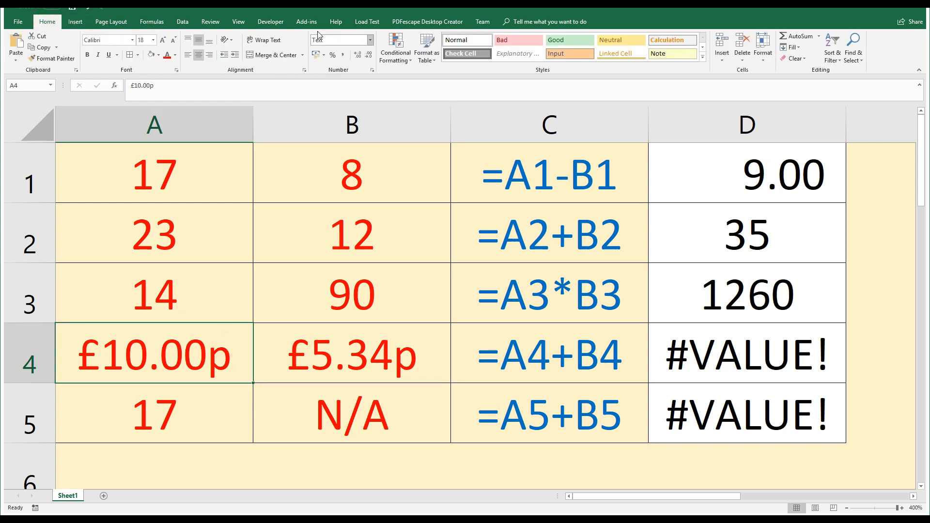
{"action": "mouse_move", "coordinate": [329, 39]}
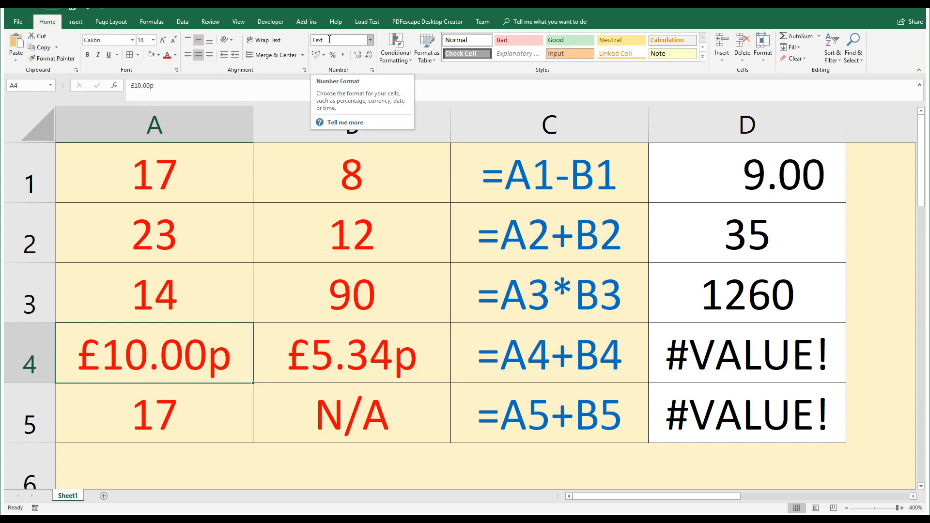
{"action": "mouse_move", "coordinate": [94, 355]}
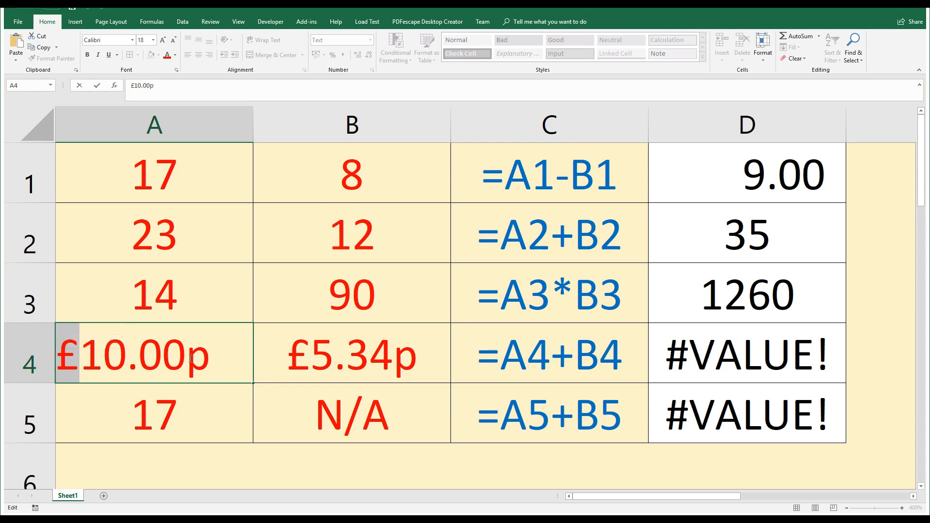
{"action": "mouse_move", "coordinate": [560, 357]}
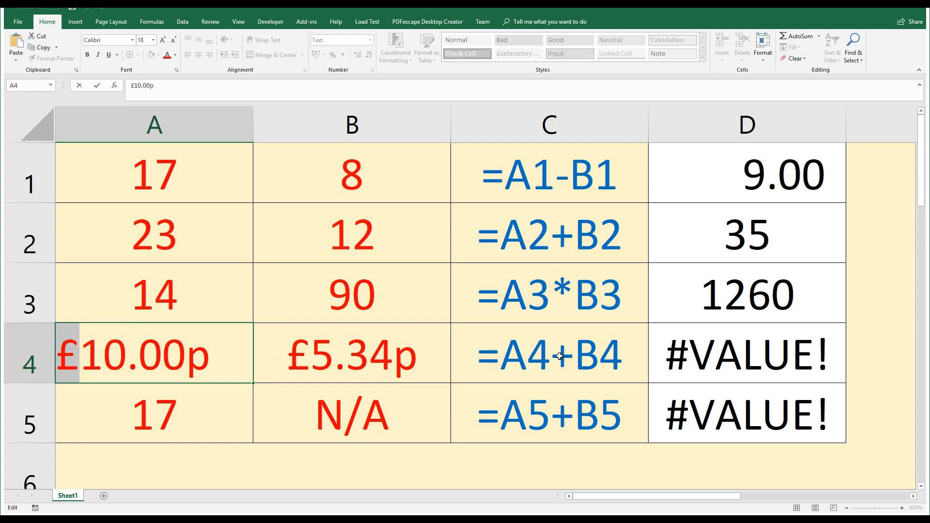
{"action": "mouse_move", "coordinate": [284, 354]}
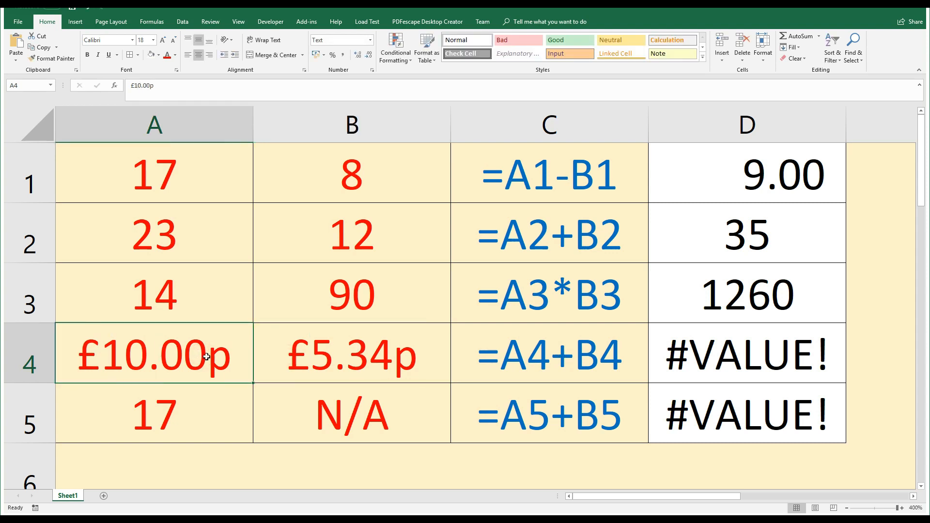
Retype A4 as the plain number 10 in place of £10.00p
{"action": "type", "text": "10"}
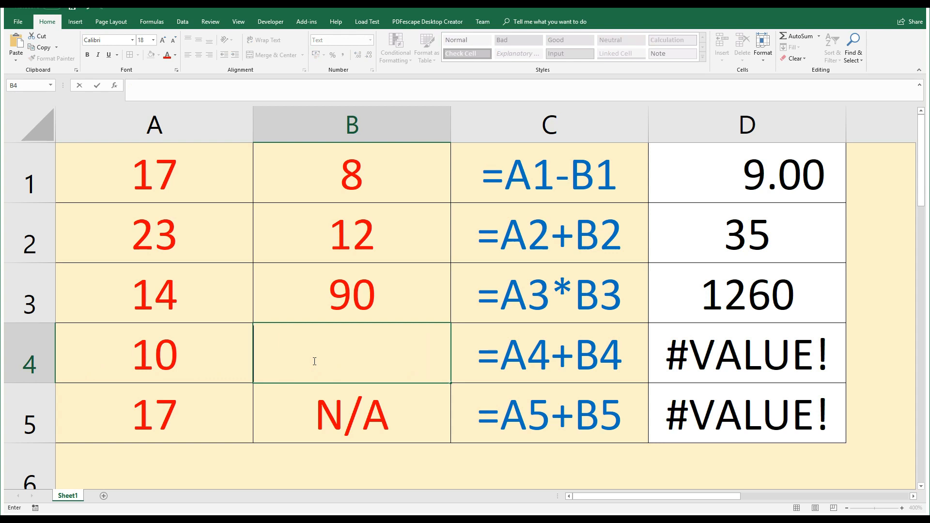
Enter 5.34 in B4 so D4 shows £15, then review the number formats
{"action": "type", "text": "5.34"}
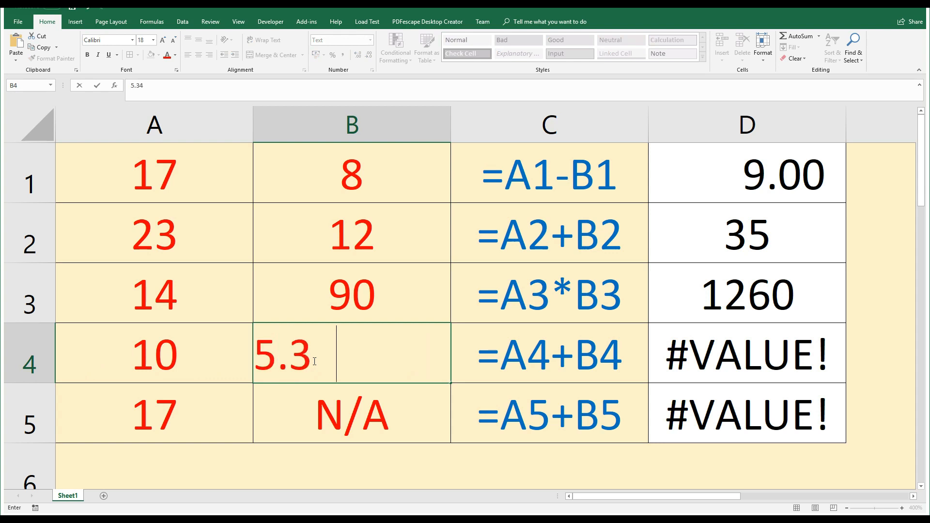
{"action": "key", "text": "Enter"}
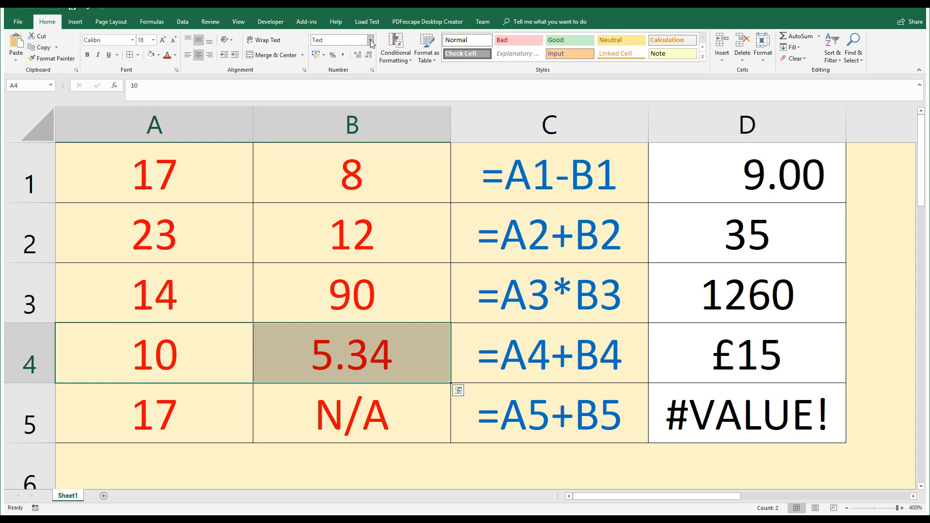
{"action": "left_click", "coordinate": [370, 41]}
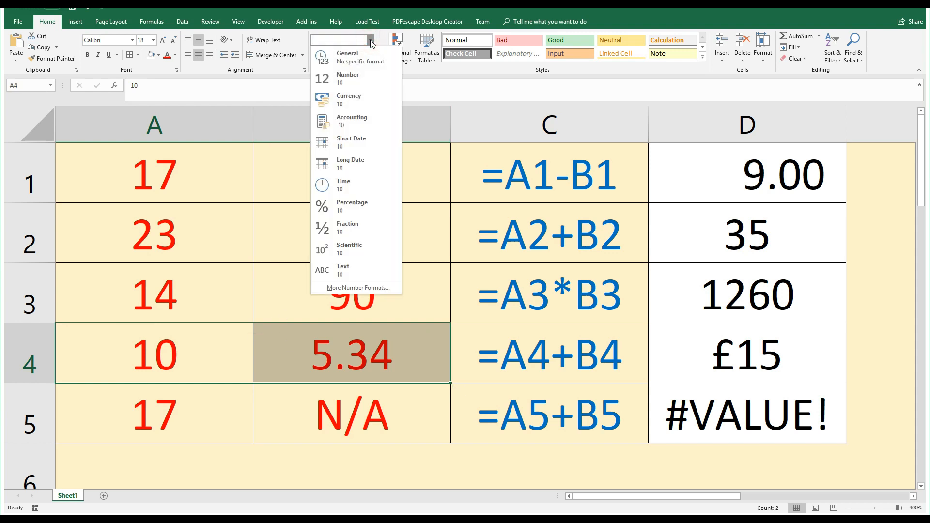
{"action": "left_click", "coordinate": [349, 99]}
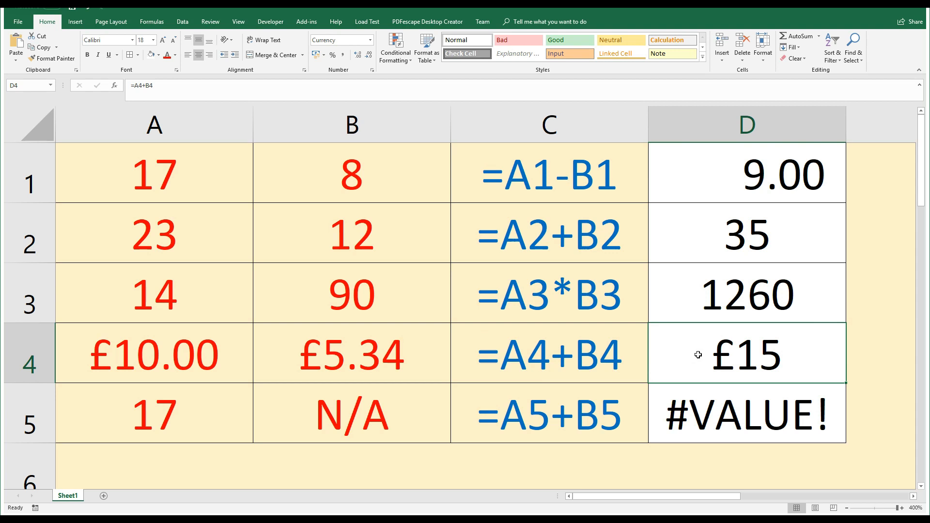
{"action": "mouse_move", "coordinate": [737, 360]}
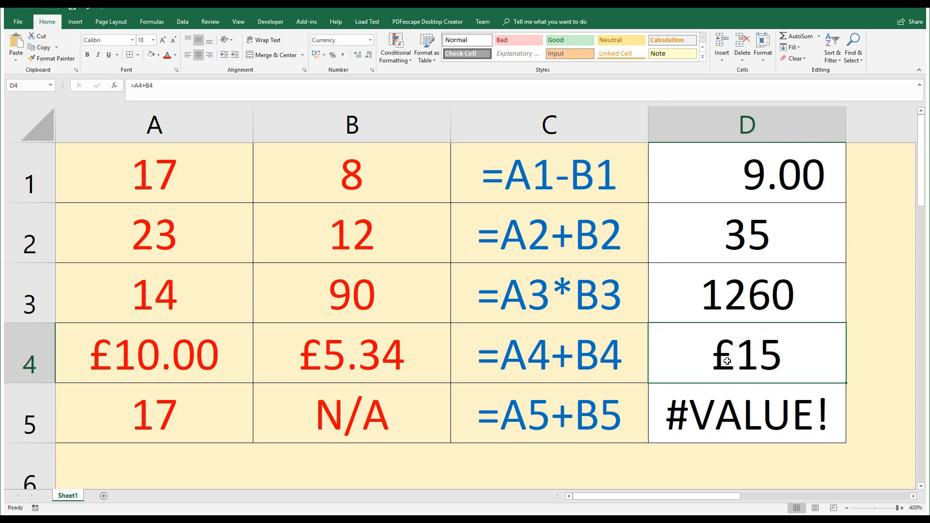
{"action": "mouse_move", "coordinate": [692, 362]}
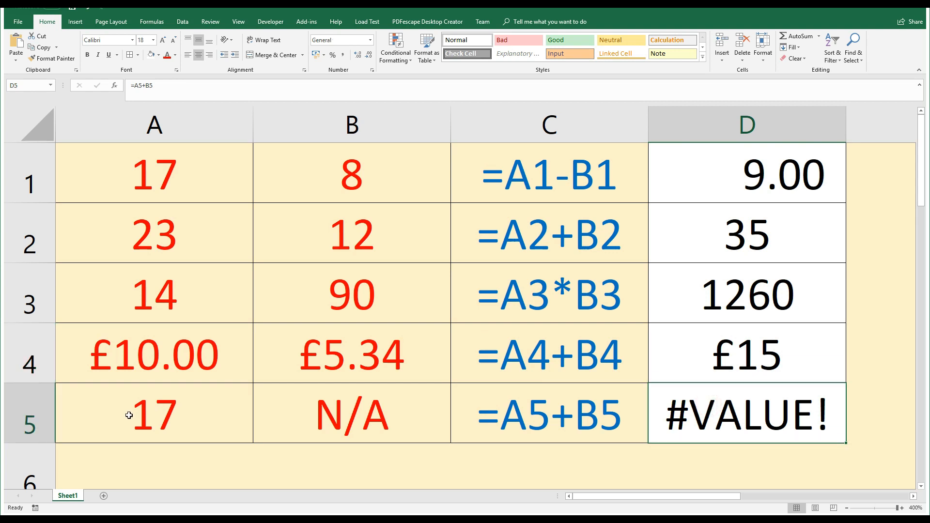
{"action": "mouse_move", "coordinate": [149, 409]}
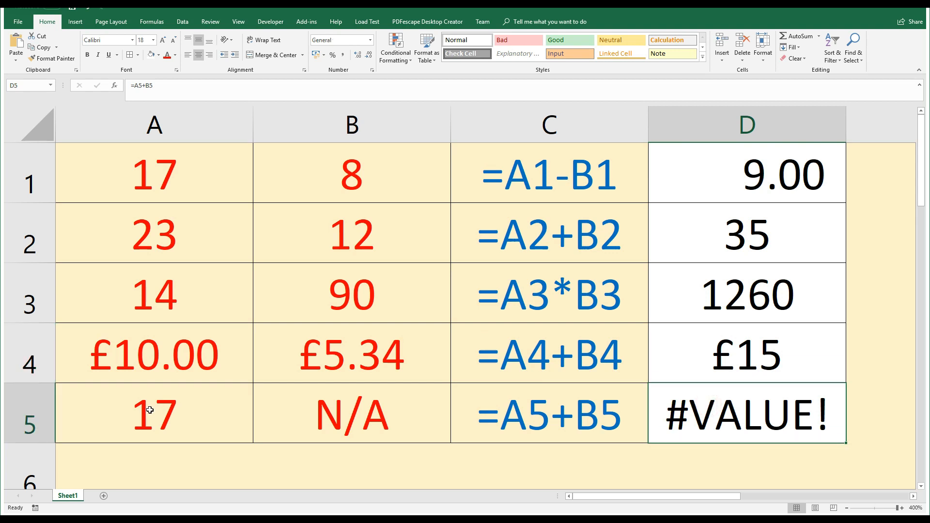
{"action": "mouse_move", "coordinate": [135, 413]}
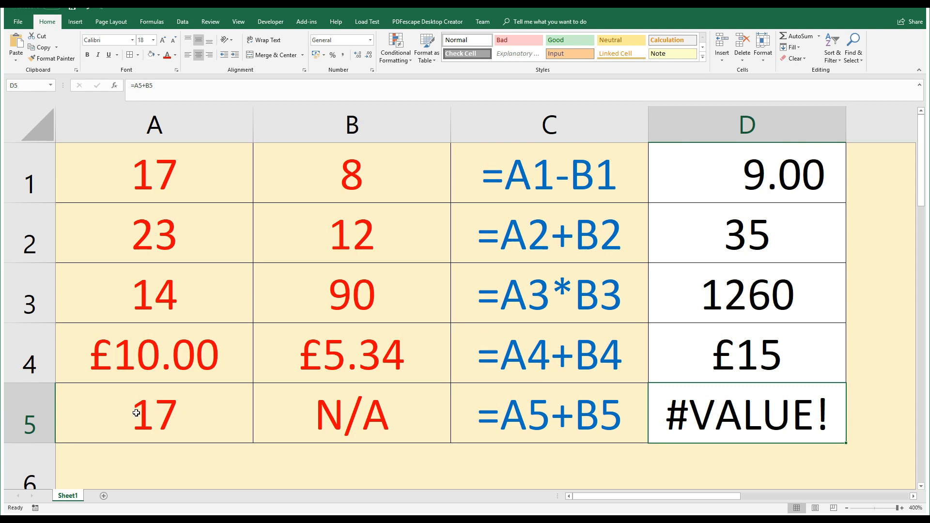
{"action": "left_click", "coordinate": [364, 419]}
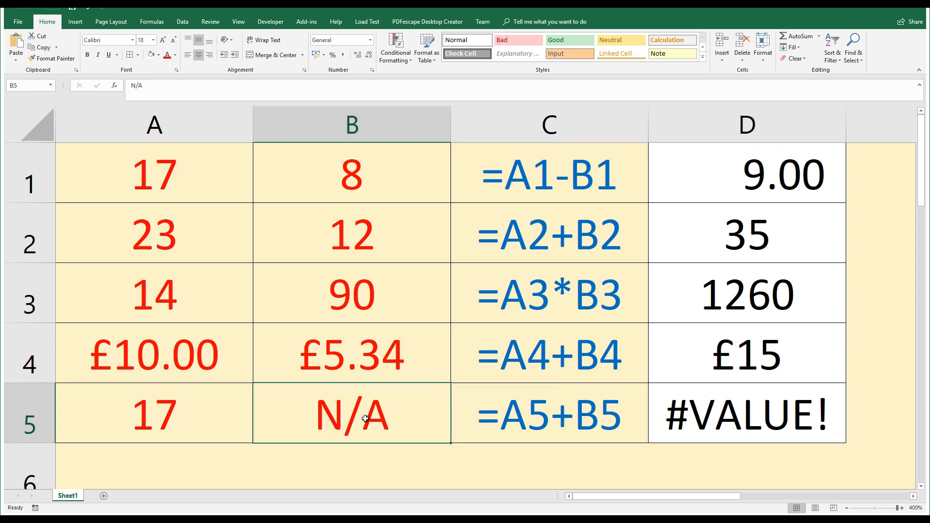
{"action": "mouse_move", "coordinate": [175, 426]}
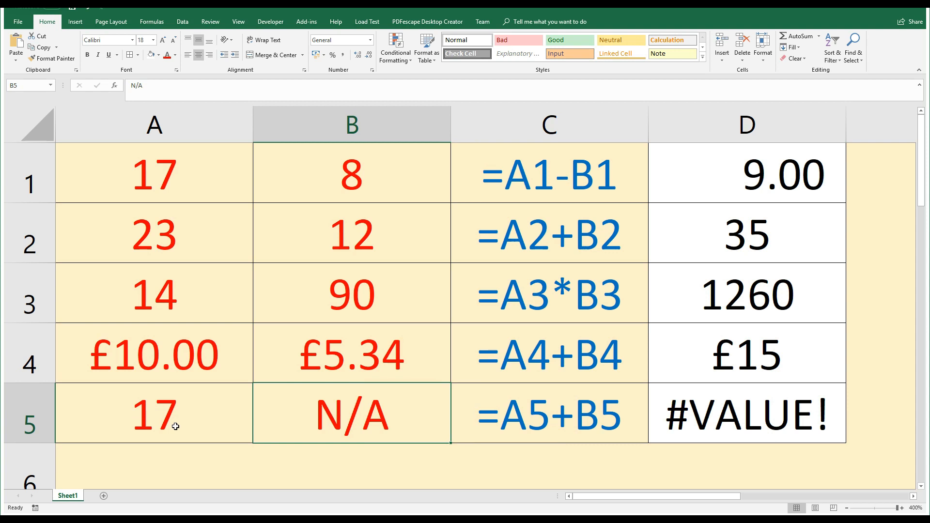
{"action": "left_click", "coordinate": [159, 417]}
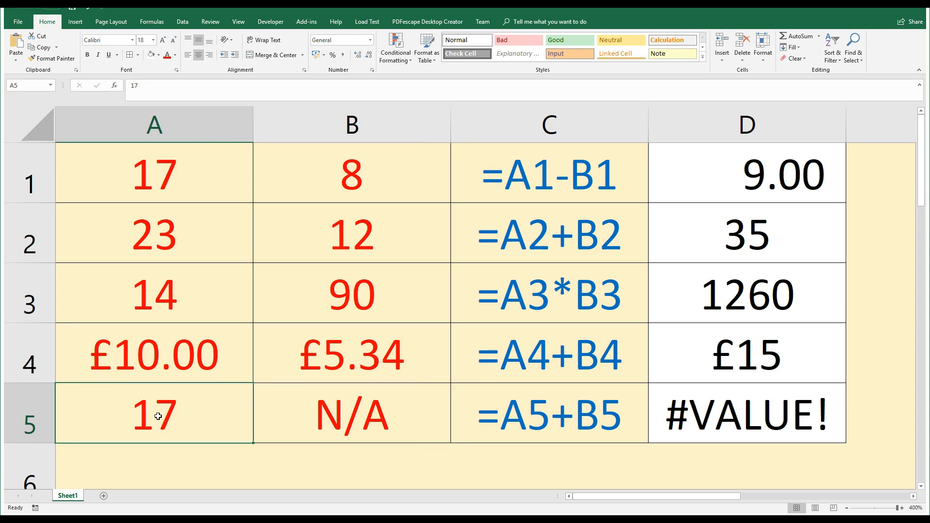
{"action": "mouse_move", "coordinate": [373, 428]}
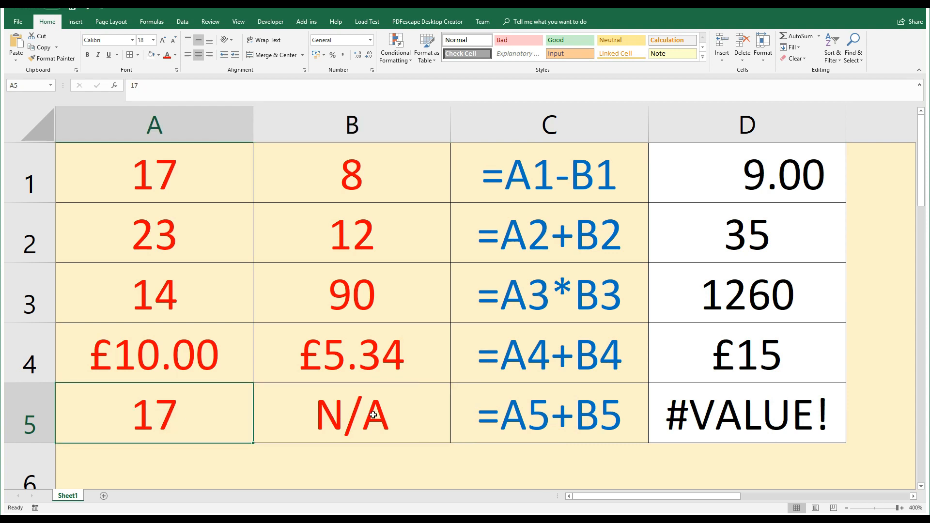
{"action": "left_click", "coordinate": [531, 413]}
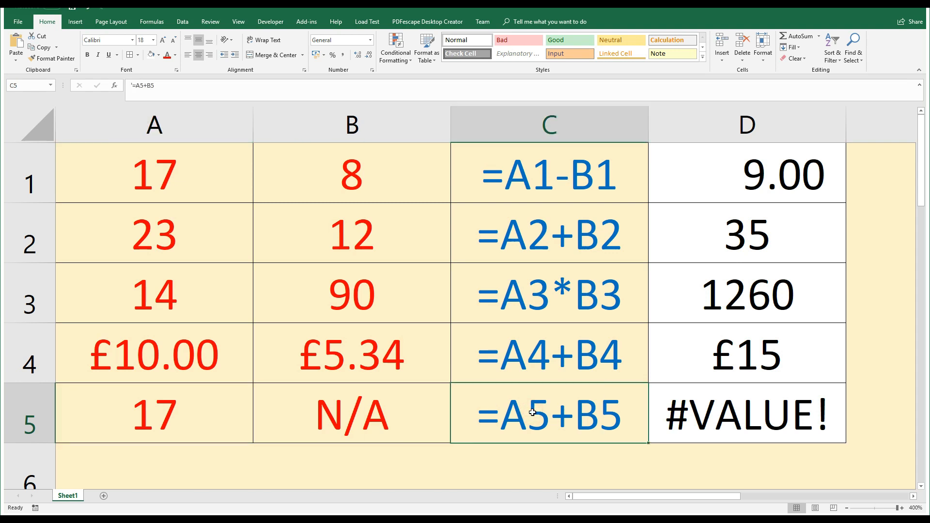
{"action": "left_click", "coordinate": [728, 419]}
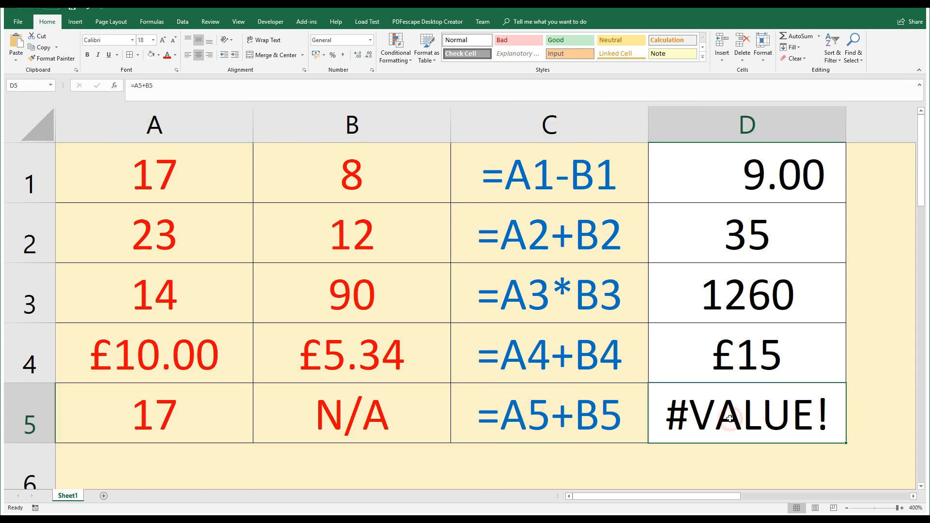
{"action": "double_click", "coordinate": [729, 416]}
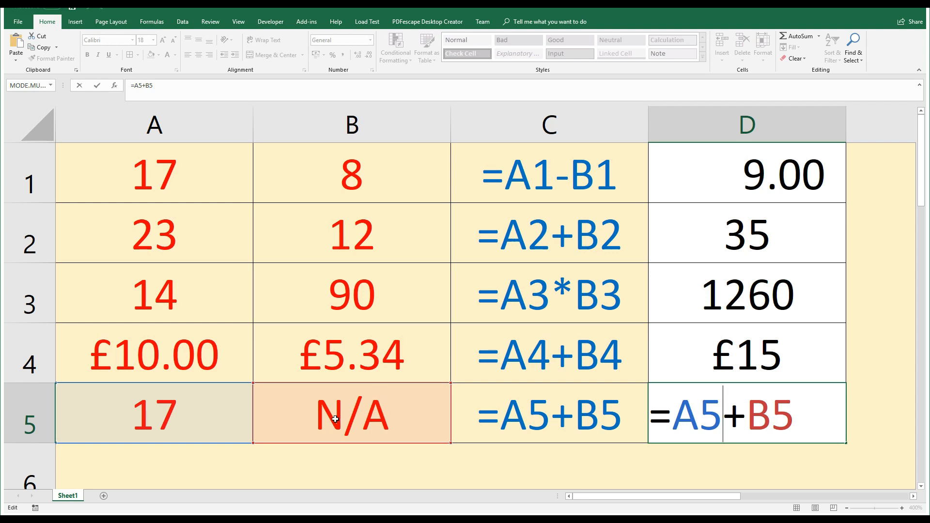
{"action": "mouse_move", "coordinate": [335, 417]}
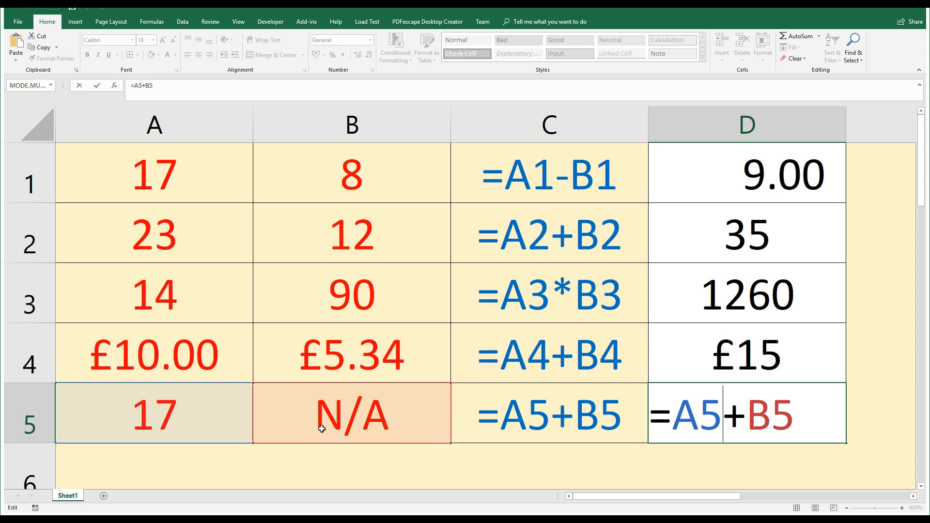
{"action": "mouse_move", "coordinate": [378, 423]}
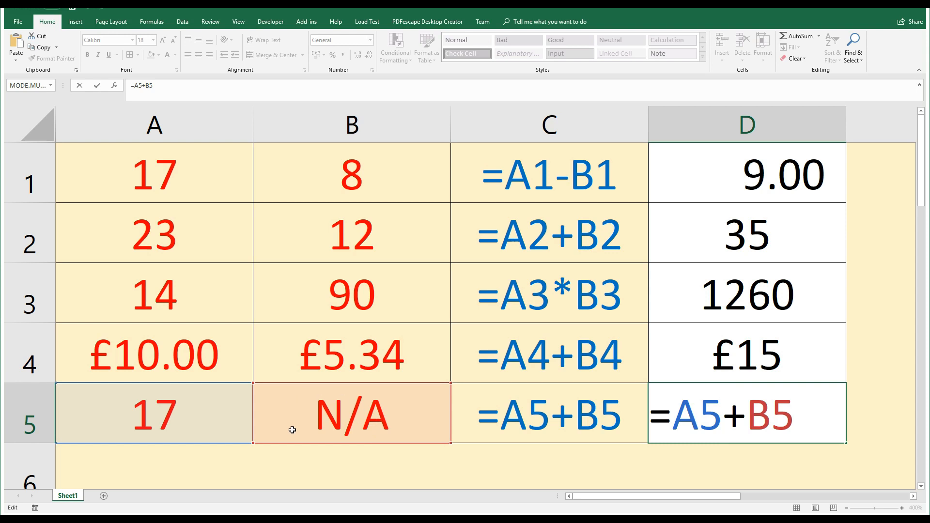
{"action": "mouse_move", "coordinate": [304, 413]}
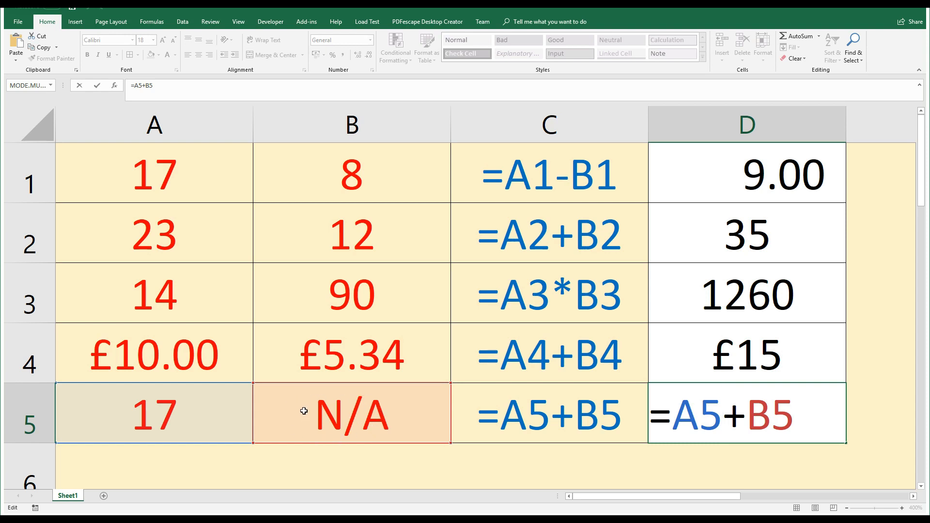
{"action": "key", "text": "Enter"}
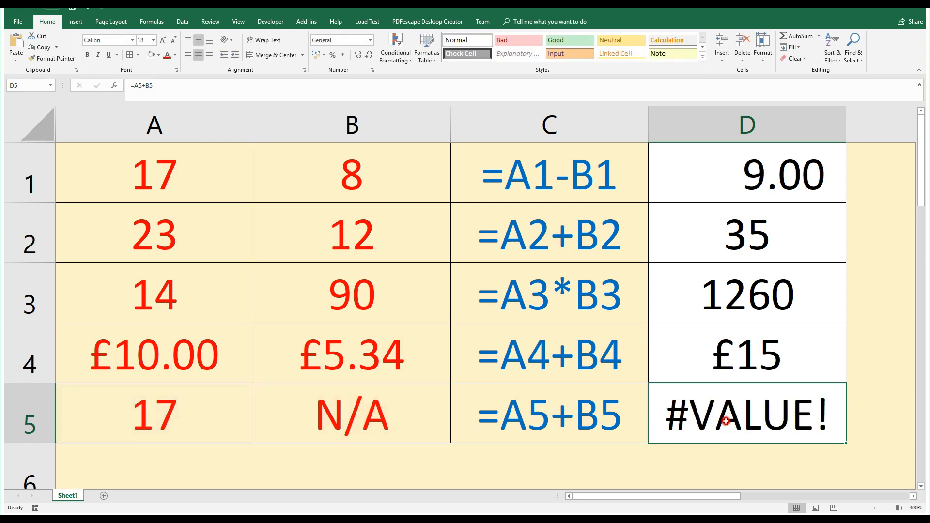
Rewrite D5 as =SUM(A5:B5) so it returns 17 despite the N/A text
{"action": "double_click", "coordinate": [726, 420]}
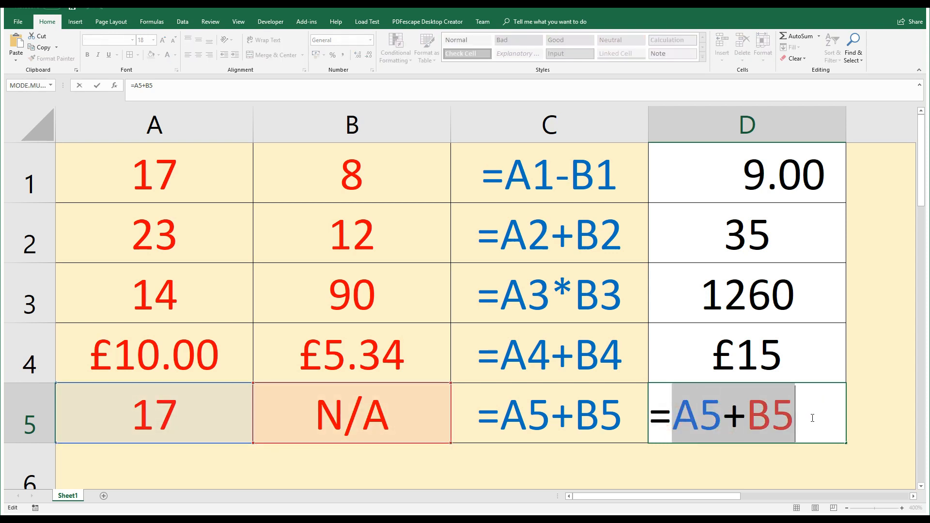
{"action": "mouse_move", "coordinate": [367, 440]}
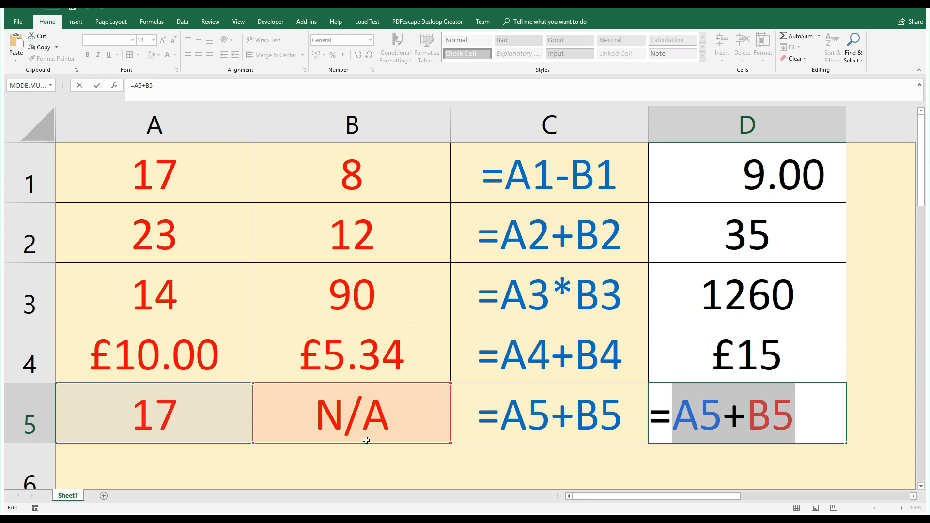
{"action": "mouse_move", "coordinate": [319, 430]}
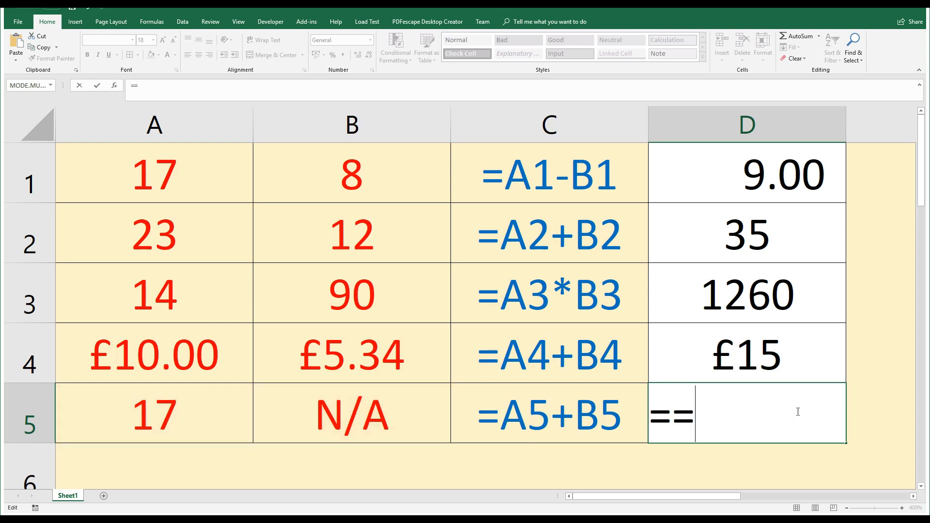
{"action": "type", "text": "SUM"}
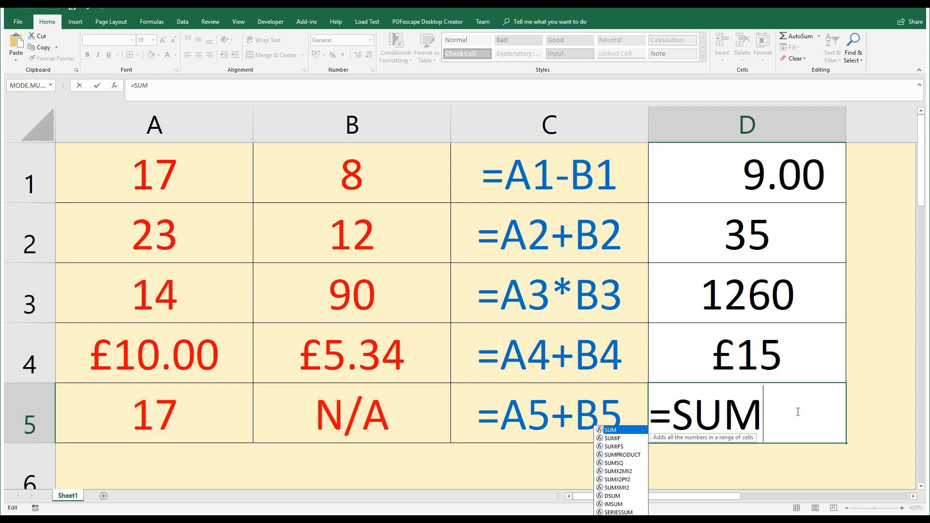
{"action": "type", "text": "(A5:B5"}
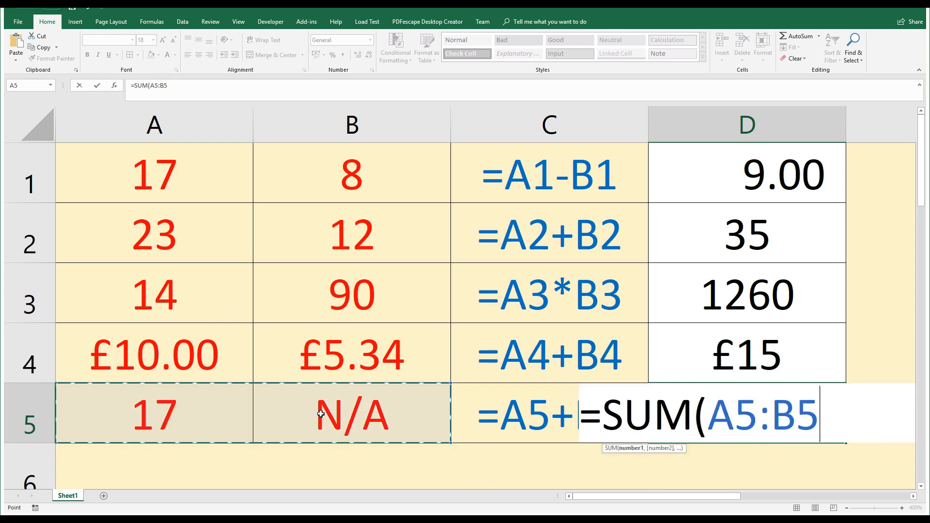
{"action": "key", "text": "Enter"}
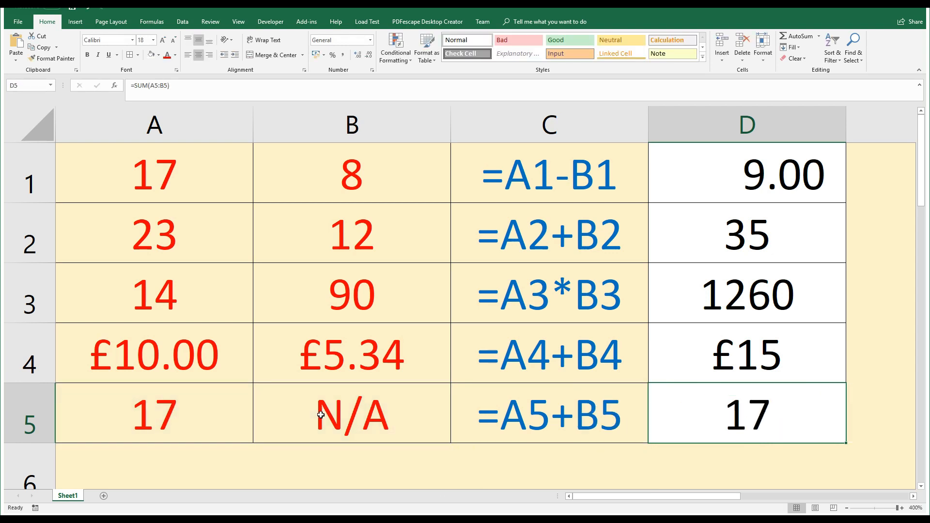
{"action": "mouse_move", "coordinate": [729, 414]}
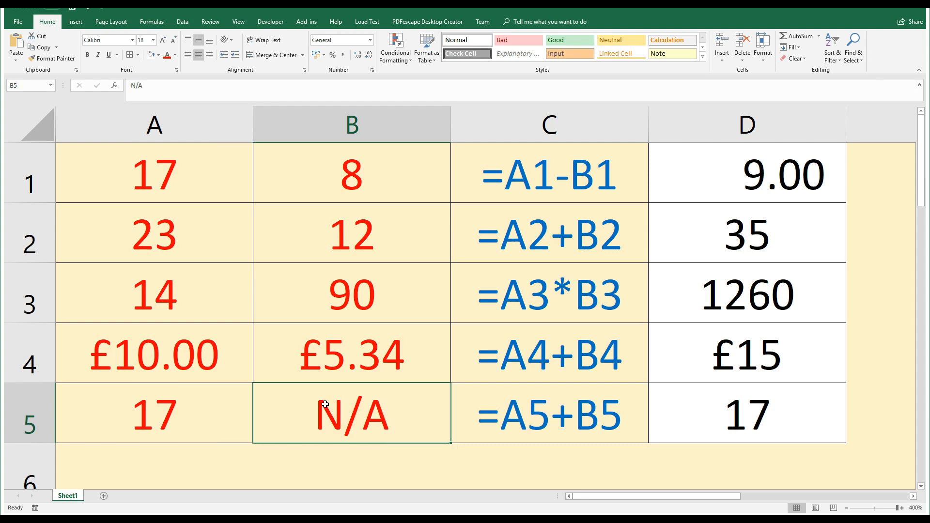
{"action": "mouse_move", "coordinate": [331, 419]}
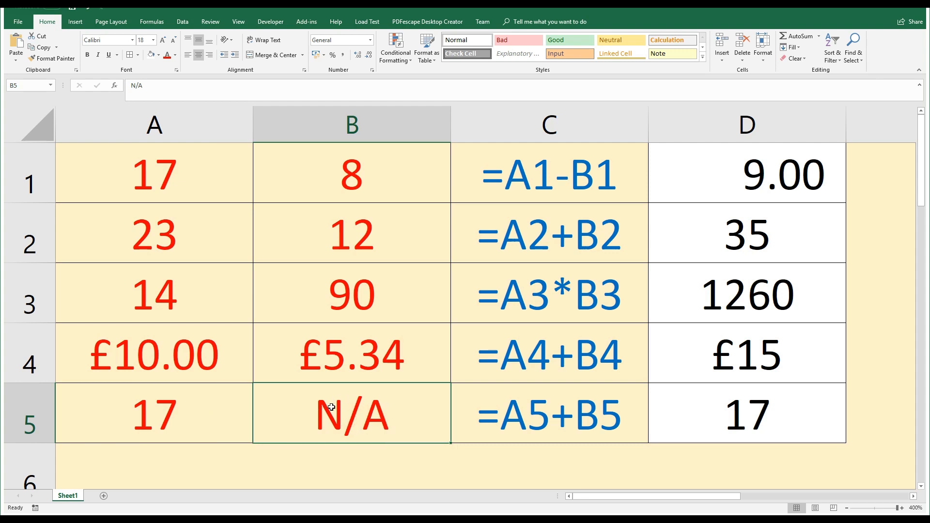
{"action": "left_click", "coordinate": [747, 413]}
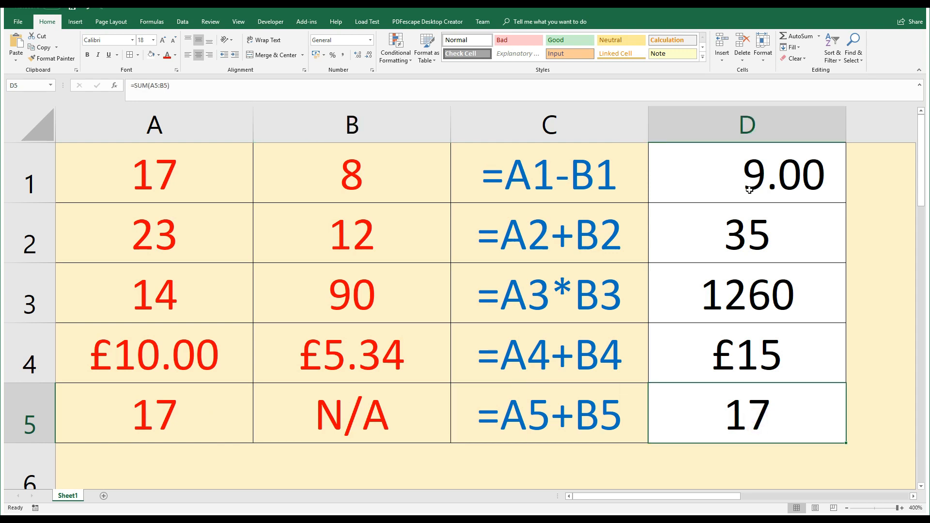
{"action": "mouse_move", "coordinate": [747, 187]}
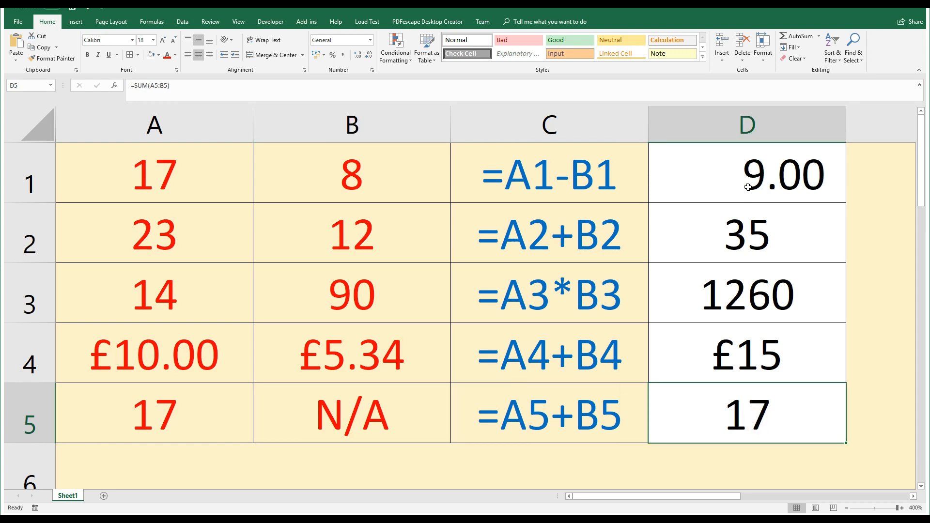
{"action": "mouse_move", "coordinate": [739, 203]}
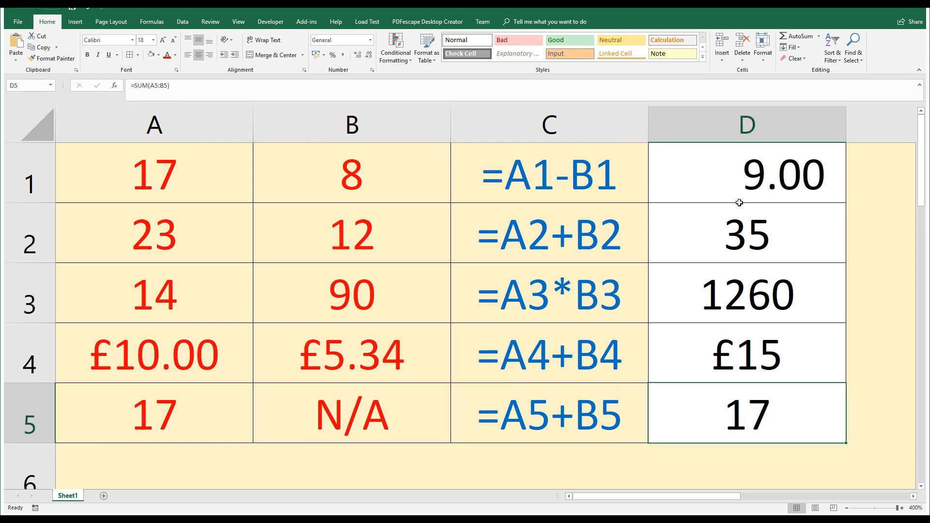
{"action": "mouse_move", "coordinate": [737, 184]}
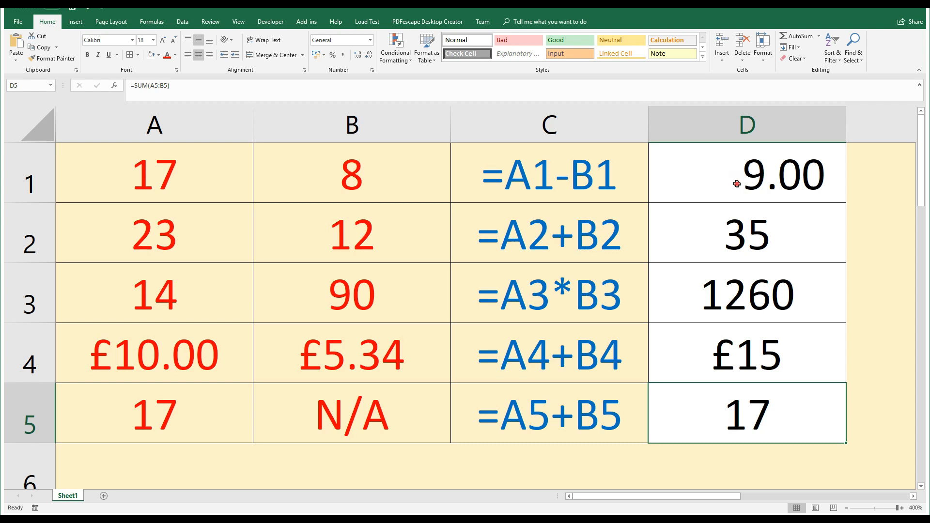